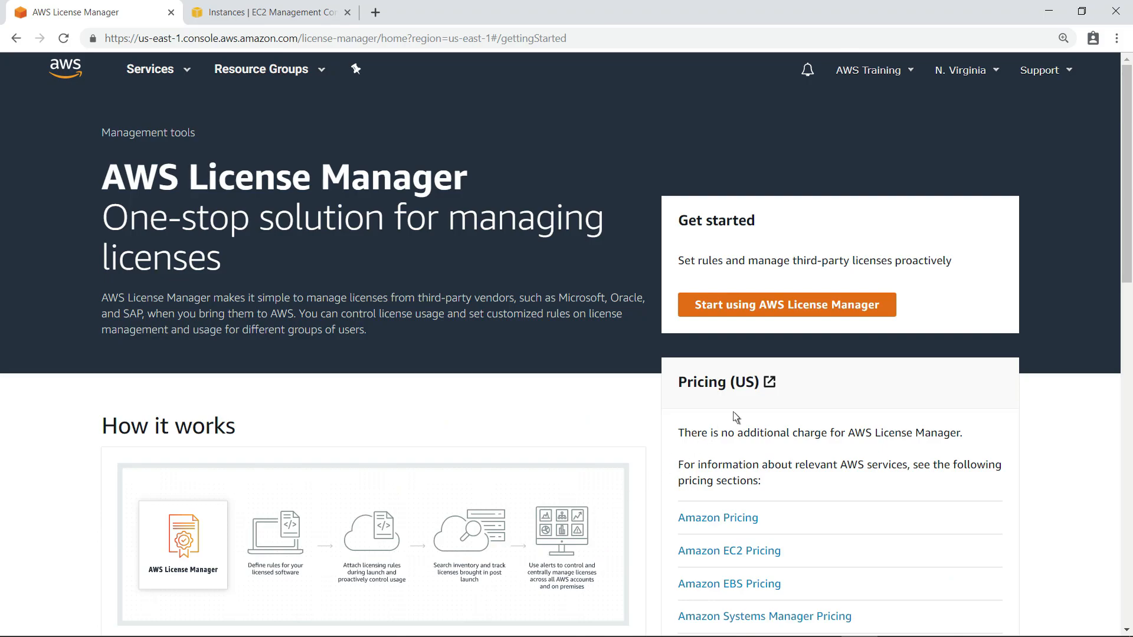
Start using License Manager and grant its one-time IAM permissions so the six configurations load.
left_click(786, 304)
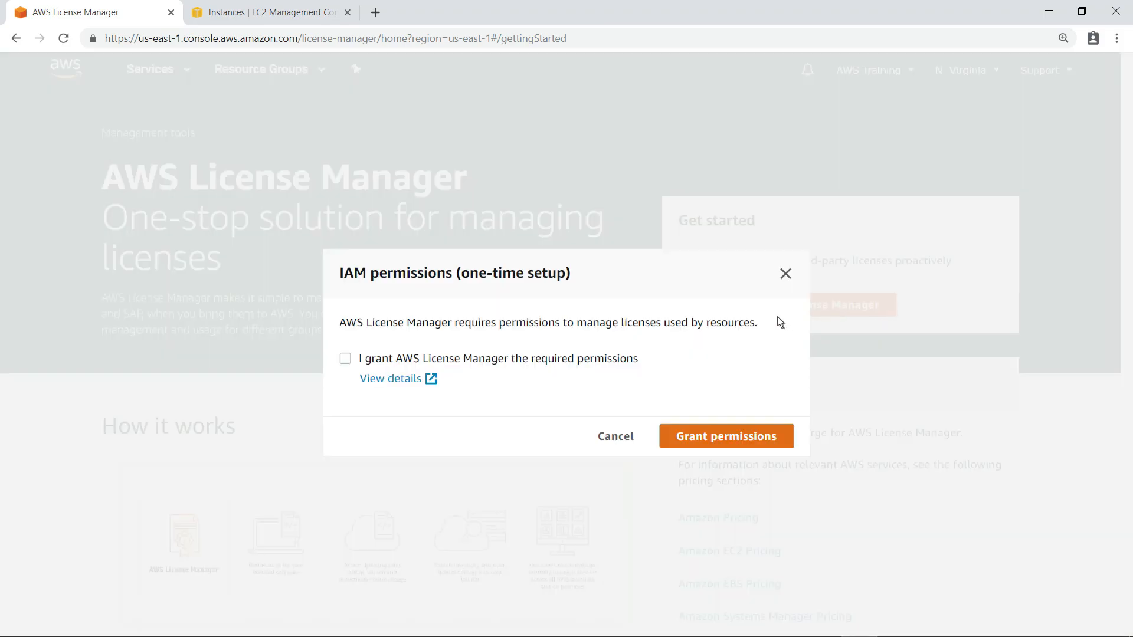
left_click(345, 358)
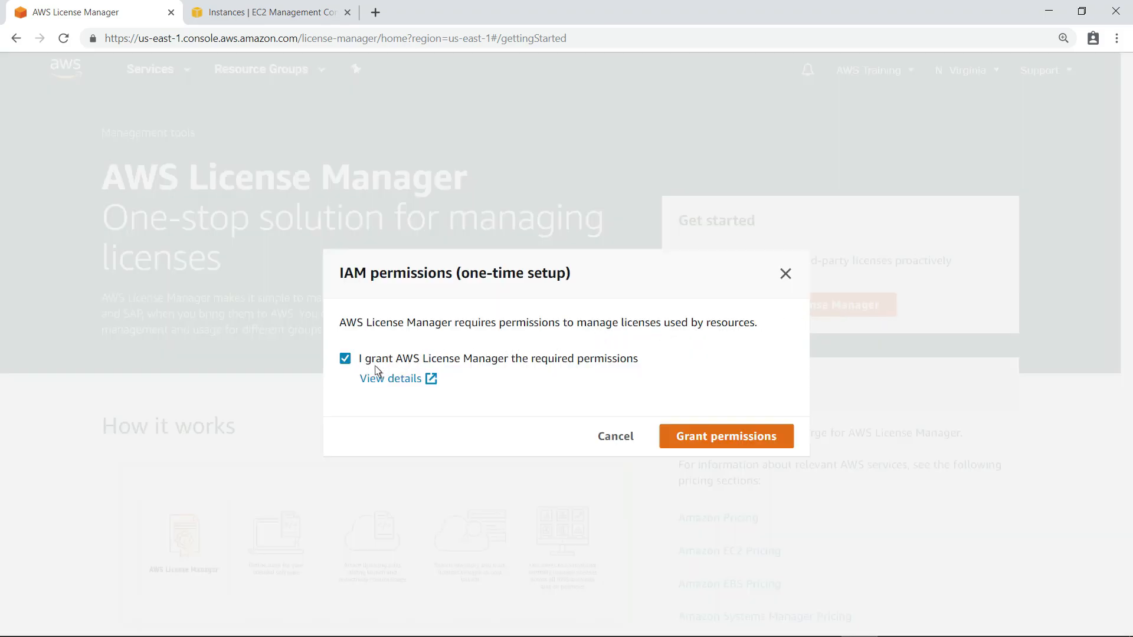
mouse_move(782, 445)
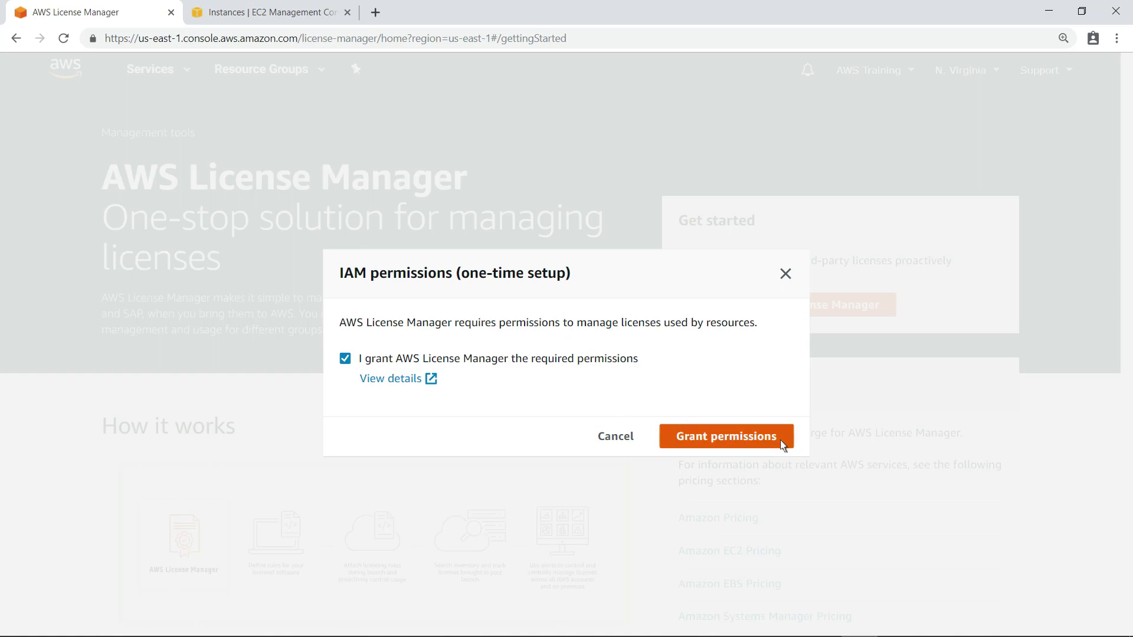
left_click(725, 435)
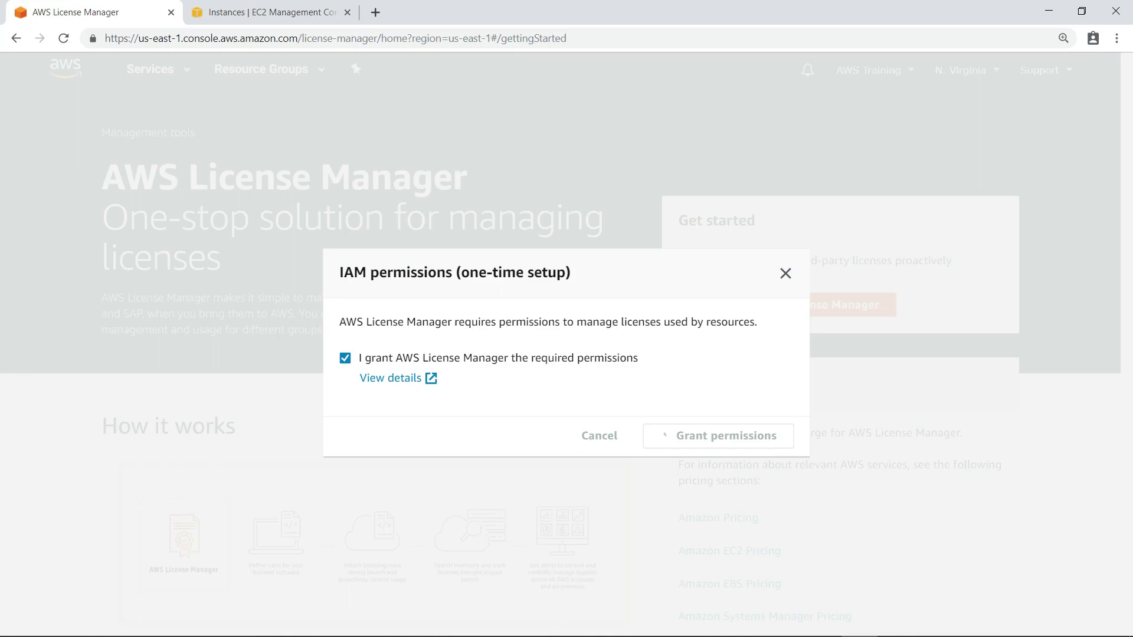
left_click(717, 435)
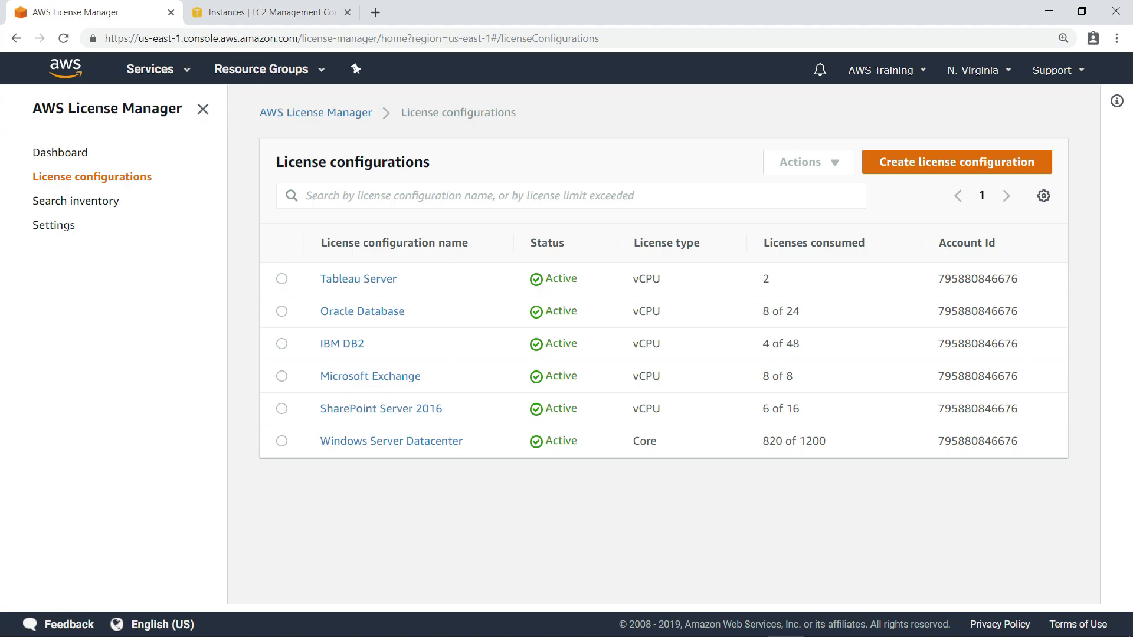
mouse_move(239, 220)
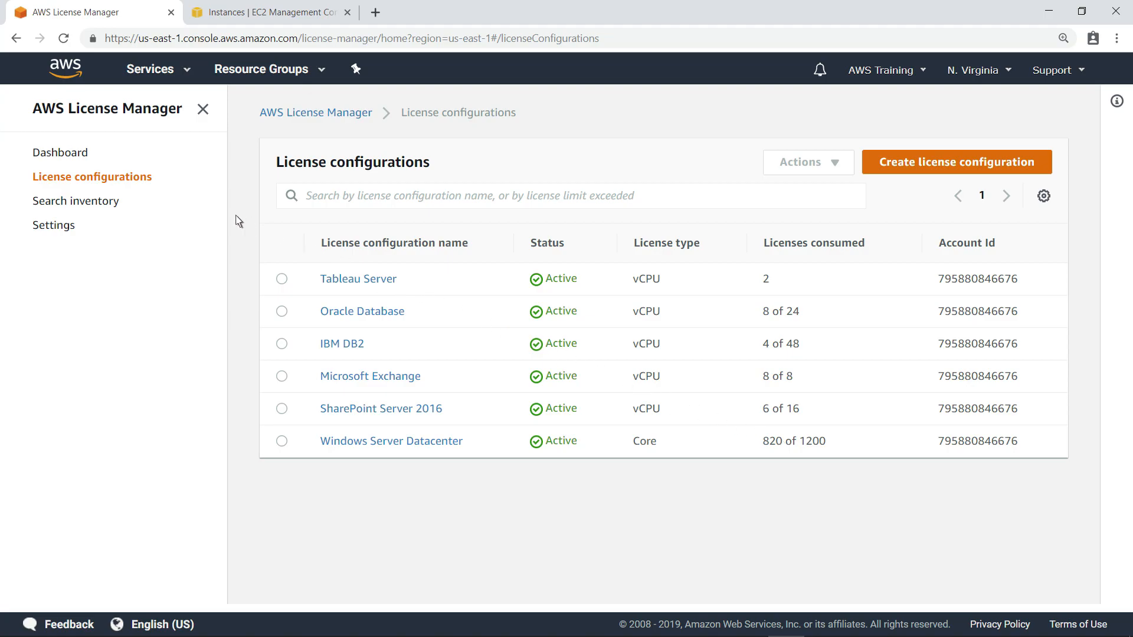
Review the dashboard usage cards for all six tracked license configurations.
left_click(61, 152)
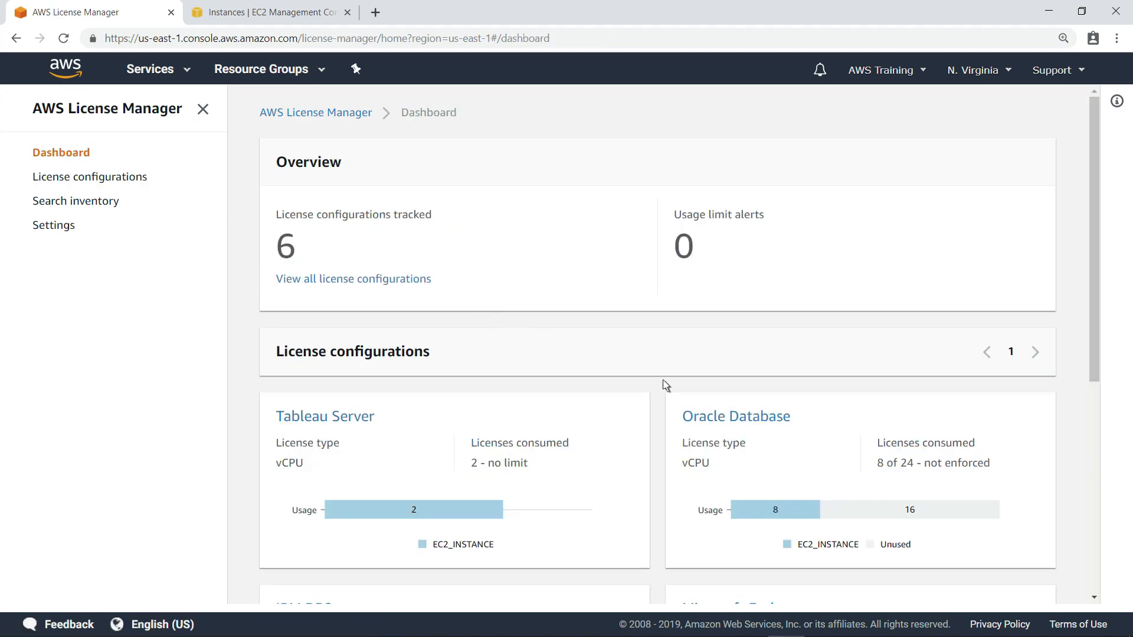
scroll("down", 3)
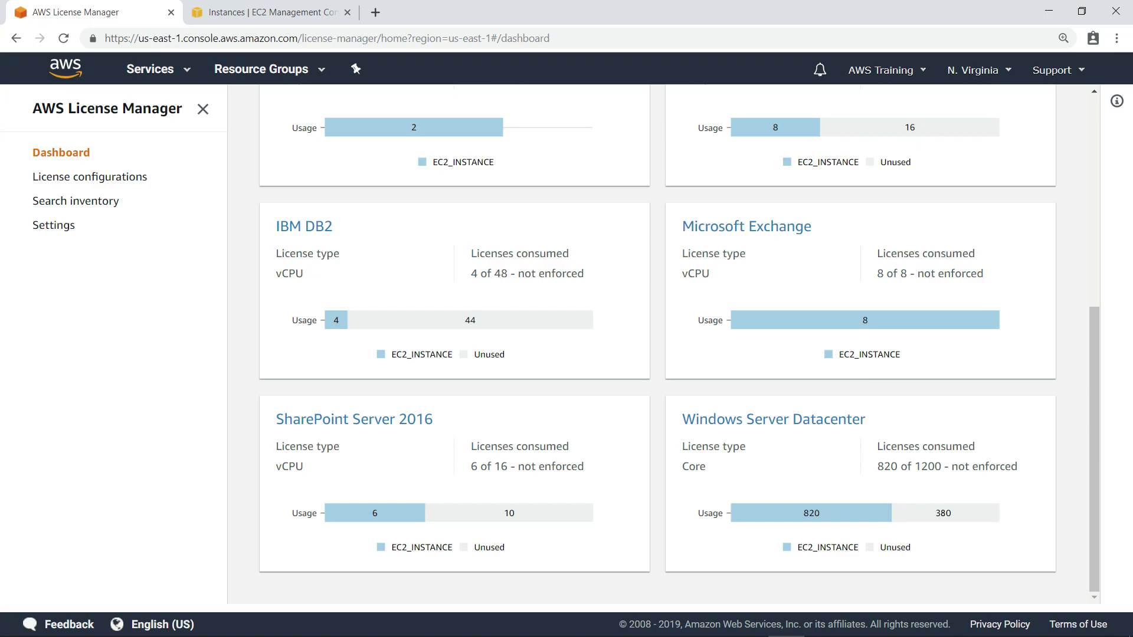
mouse_move(180, 268)
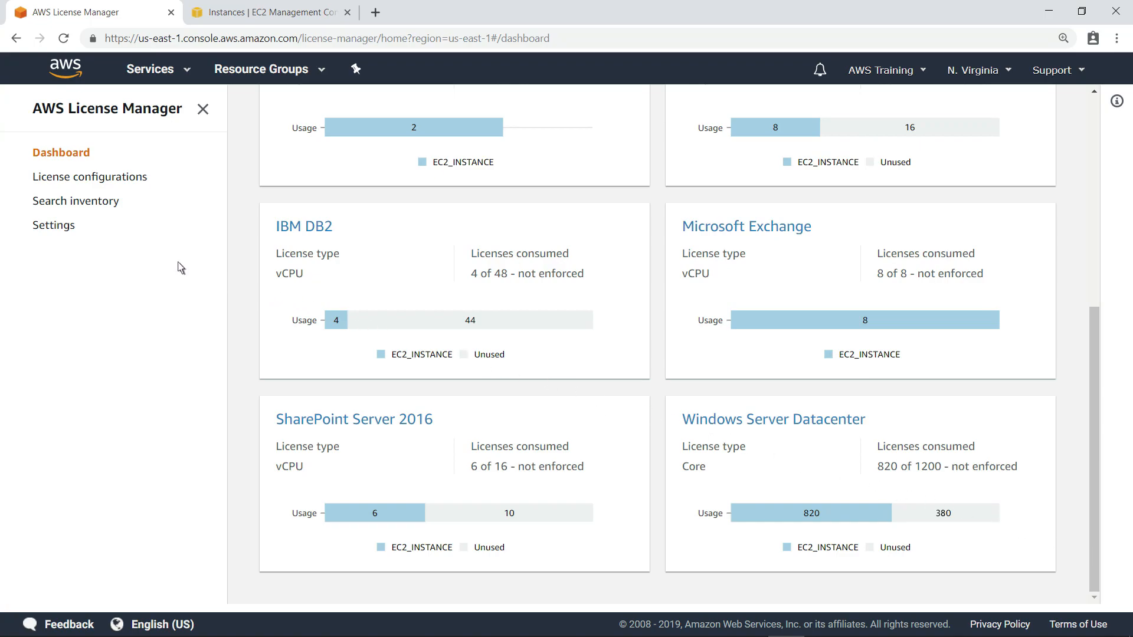
Review the account settings edit form, including the SNS topic ARN for alerts.
left_click(54, 225)
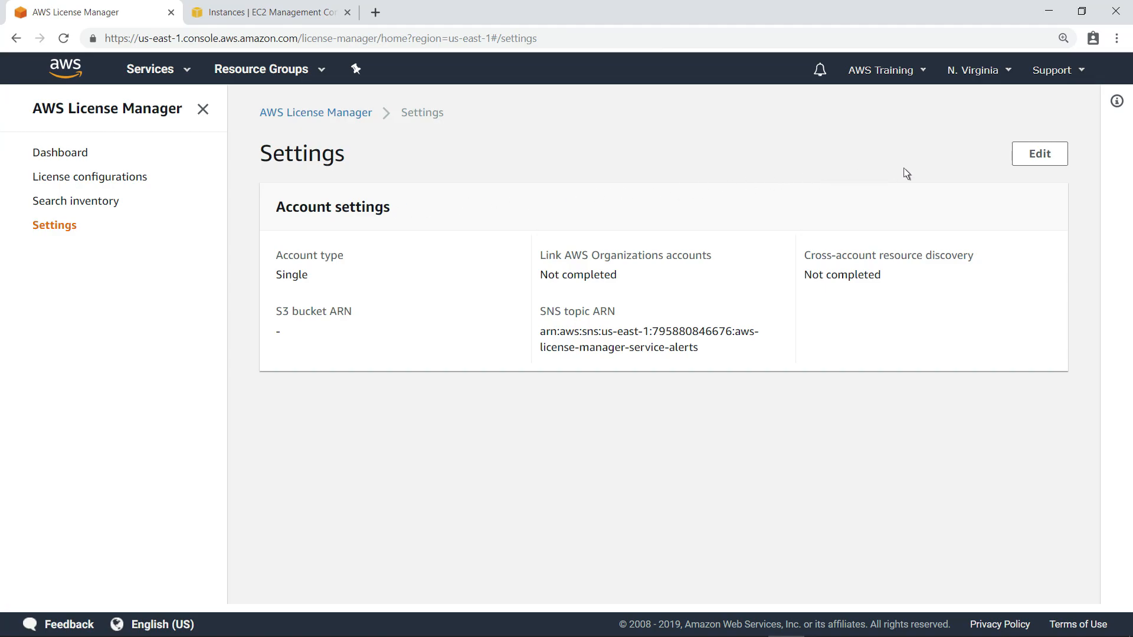
left_click(1039, 153)
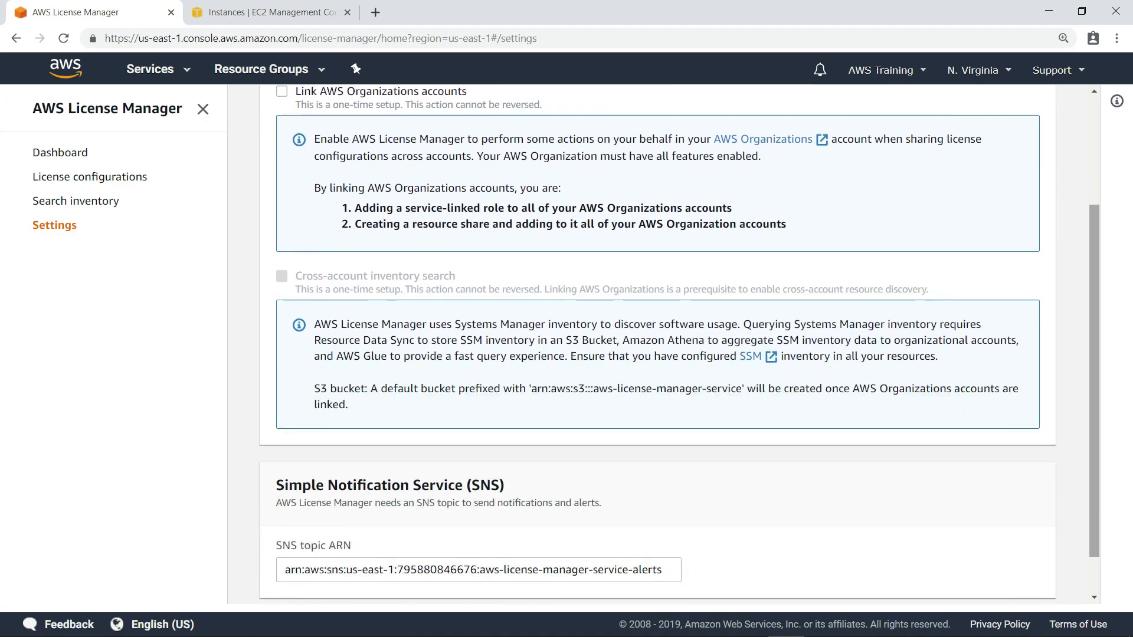
scroll("down", 3)
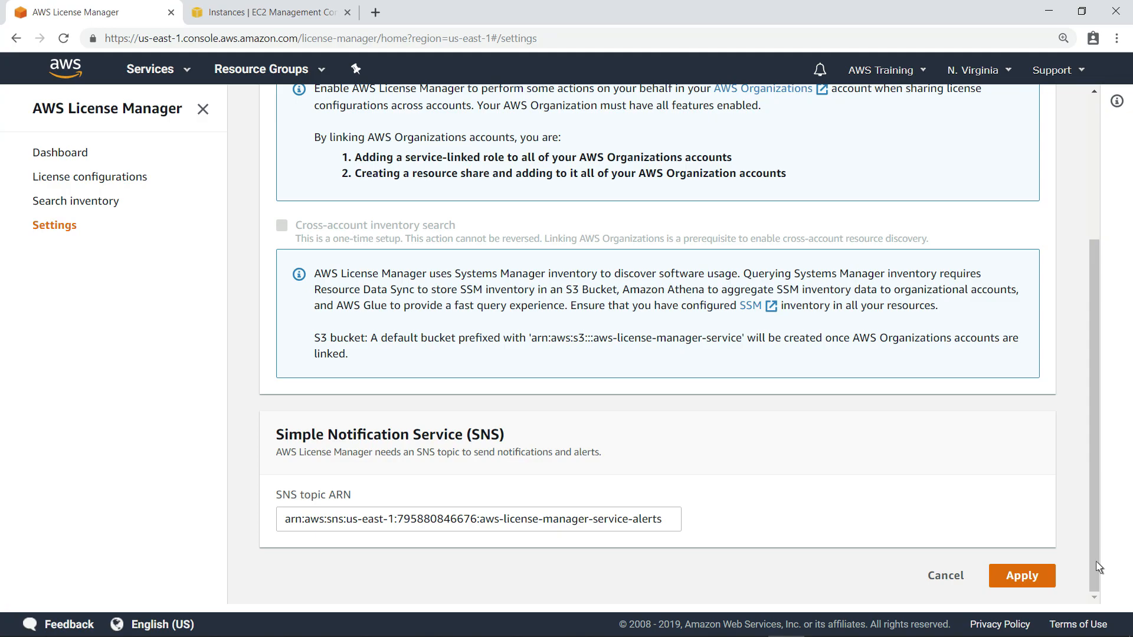
mouse_move(1061, 573)
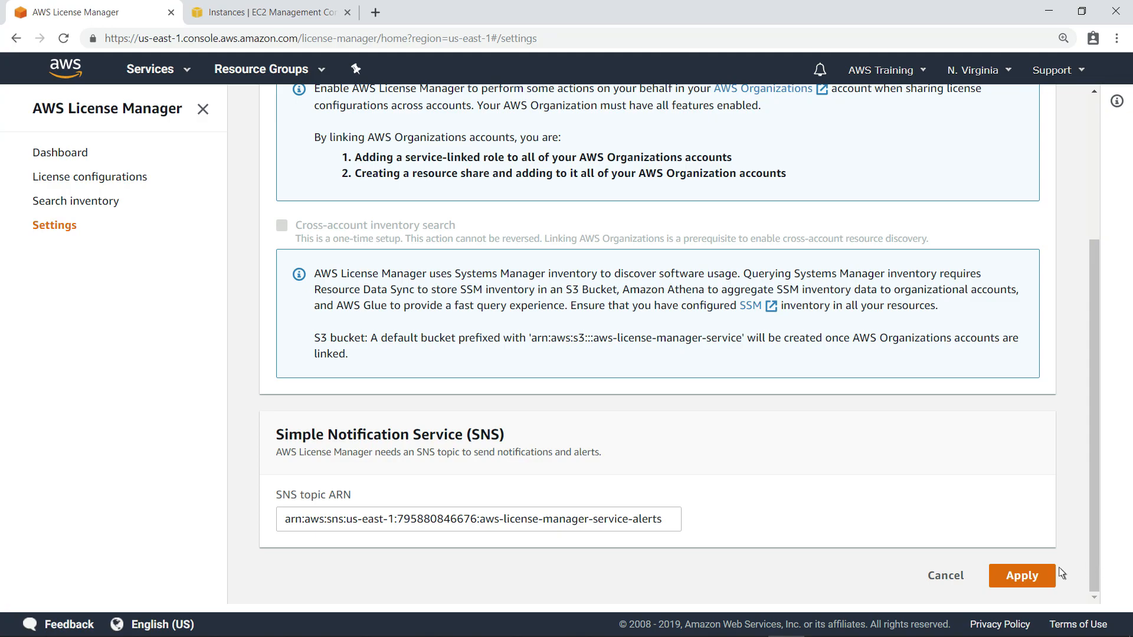
mouse_move(946, 575)
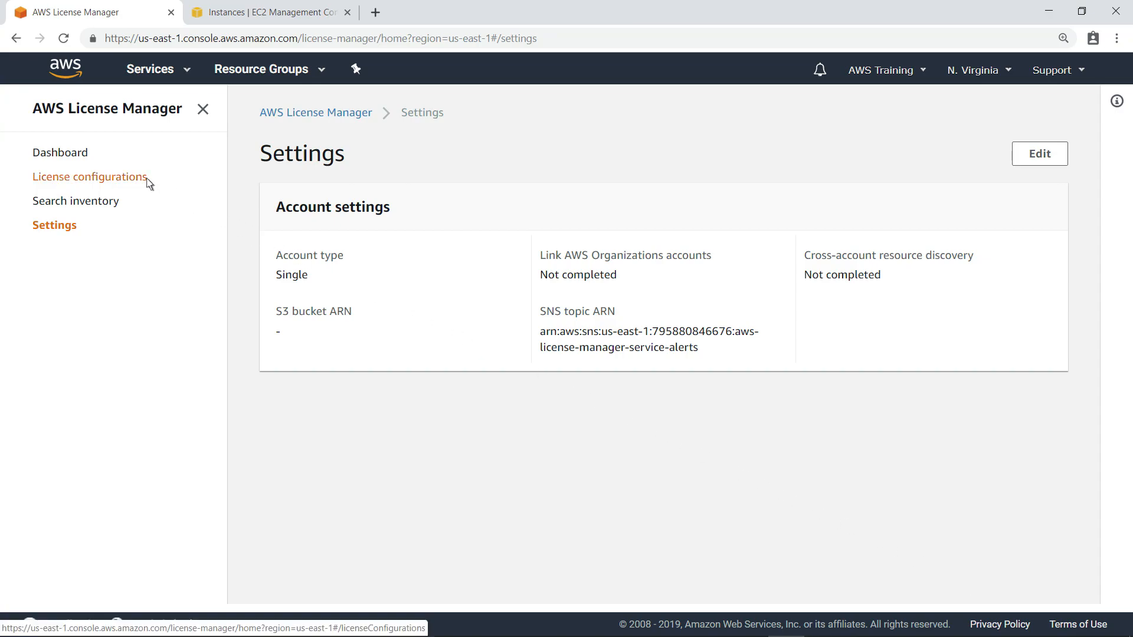
Begin a new, blank license configuration from the License configurations list.
left_click(89, 177)
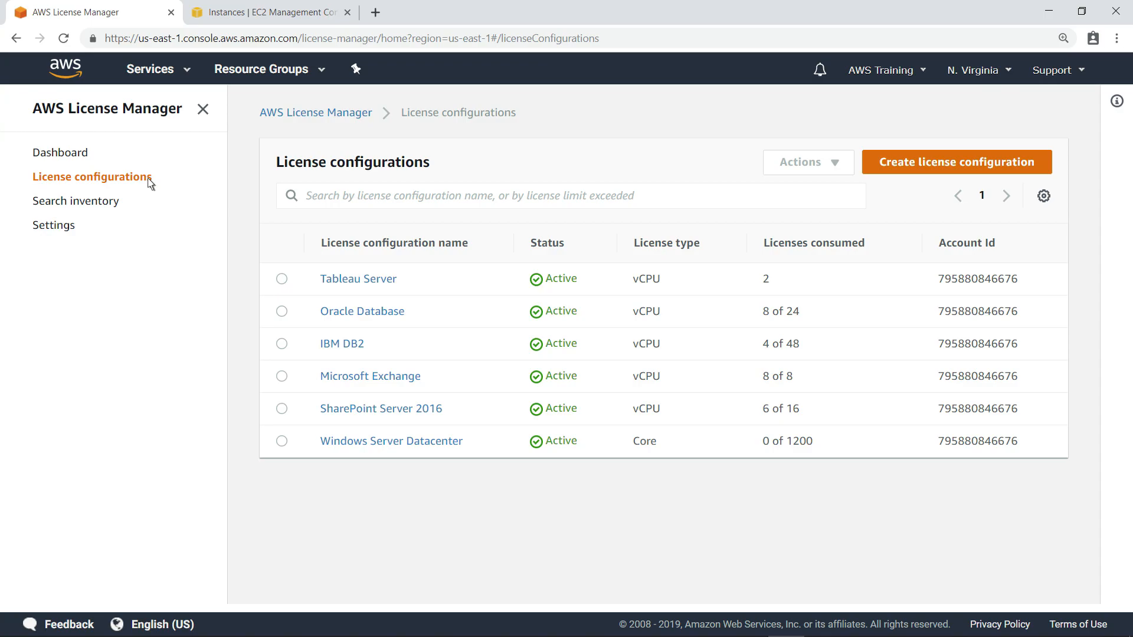
mouse_move(468, 178)
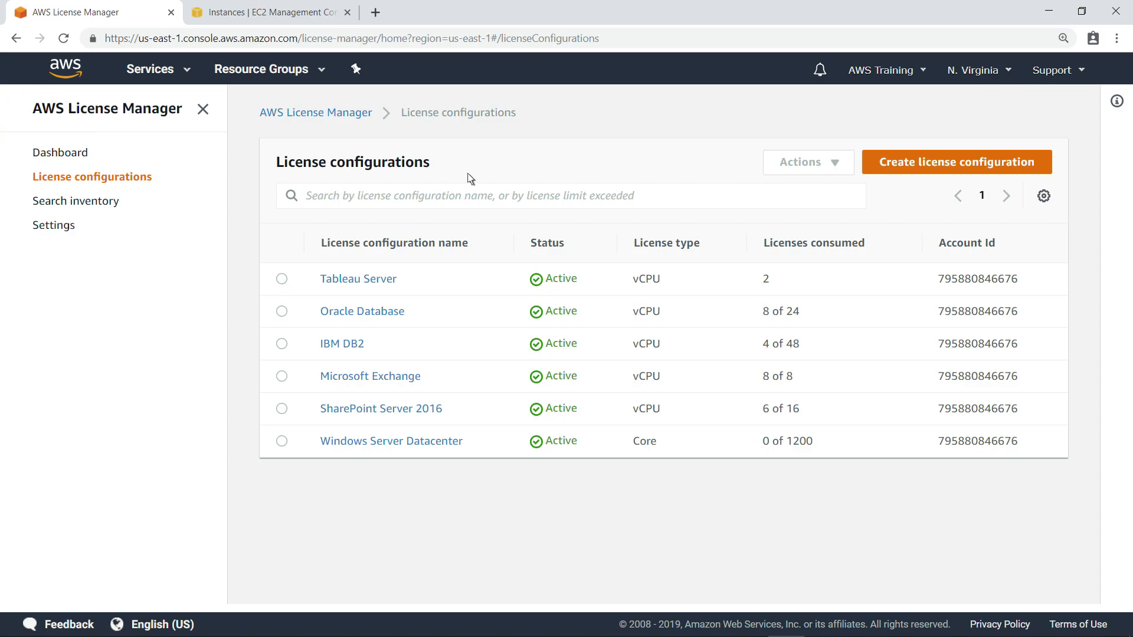
left_click(955, 161)
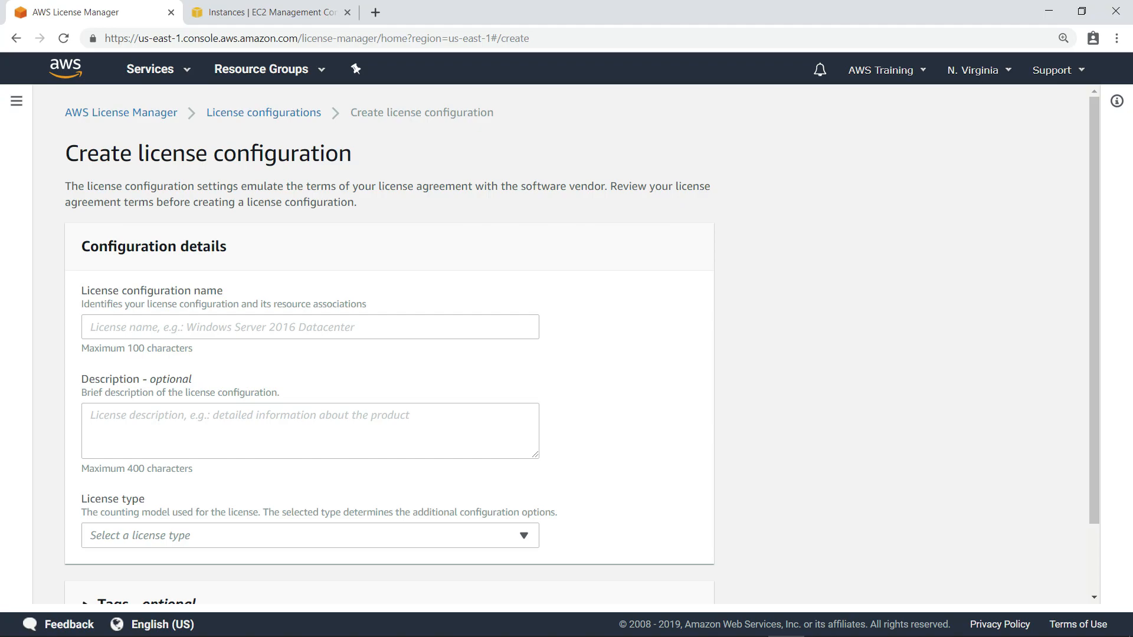
mouse_move(360, 336)
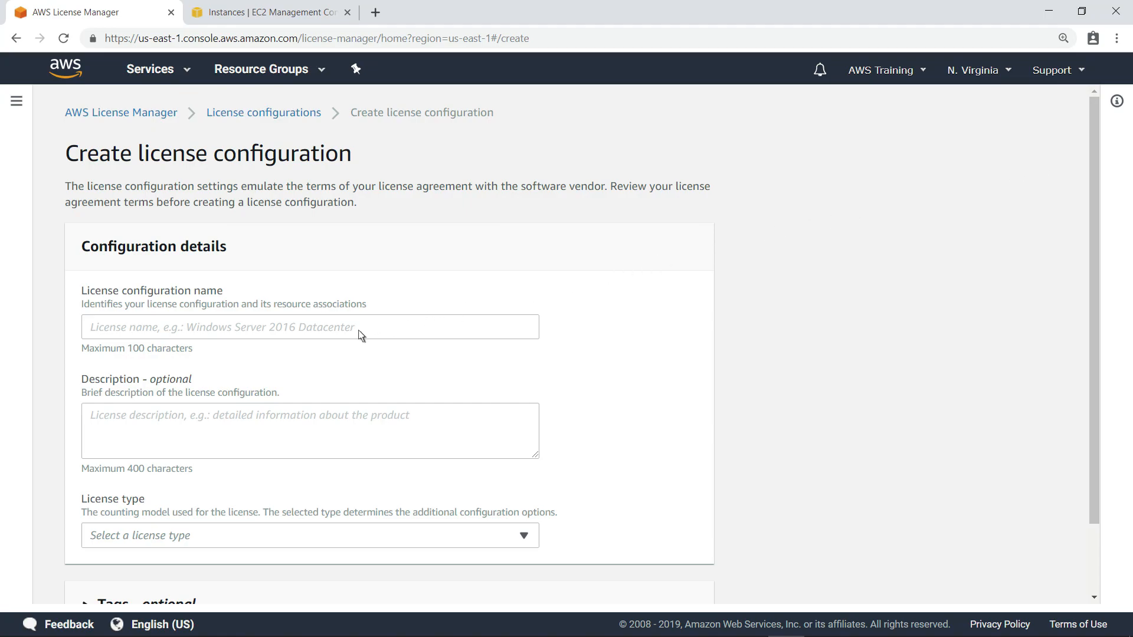
Name the configuration 'SQL Server Standard', counted by vCPUs with 10 vCPUs.
type("SQL Server Standard")
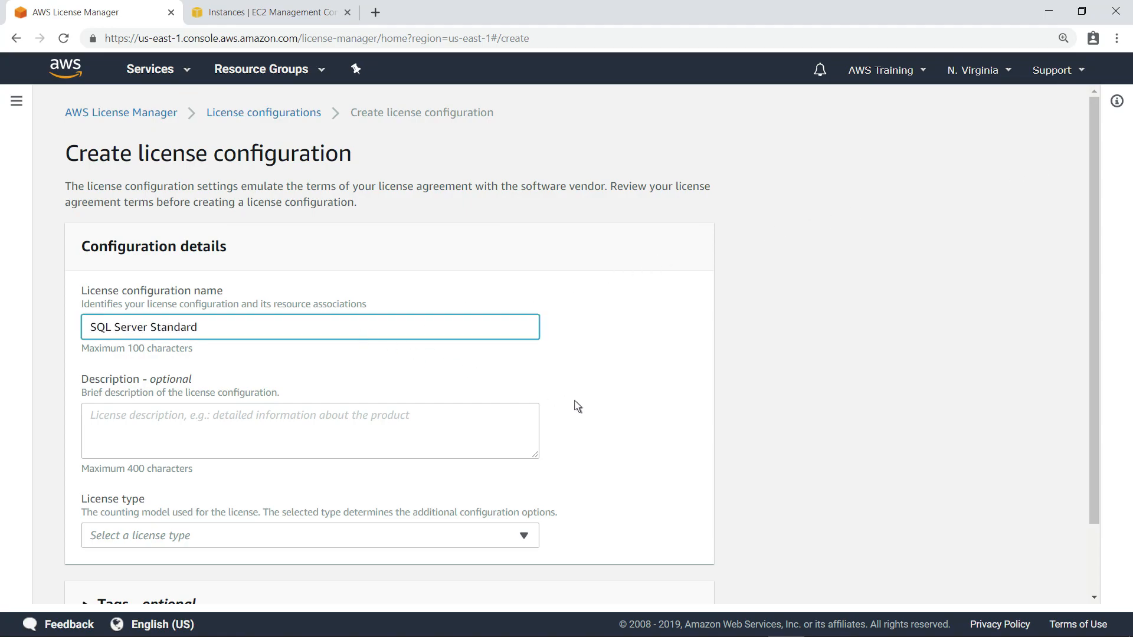
scroll("down", 3)
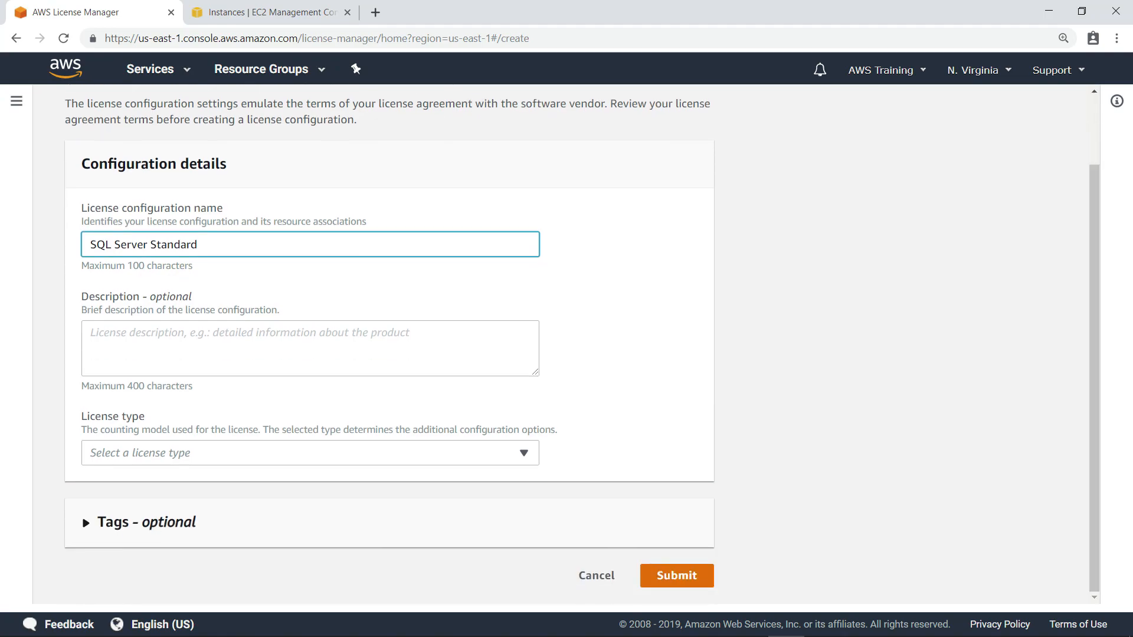
mouse_move(694, 495)
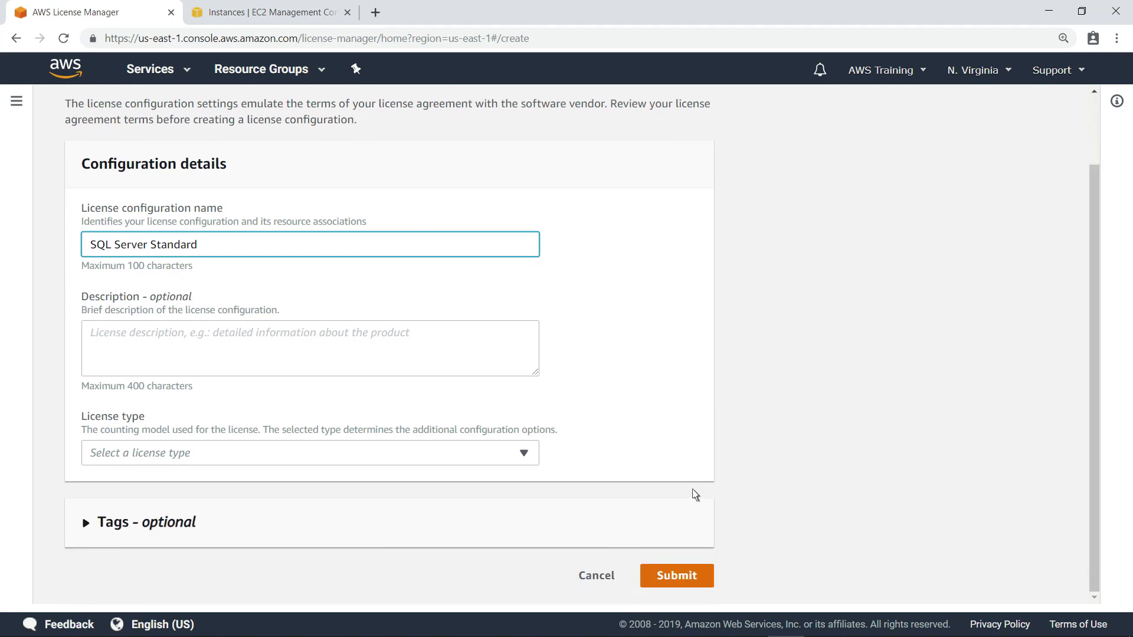
left_click(309, 453)
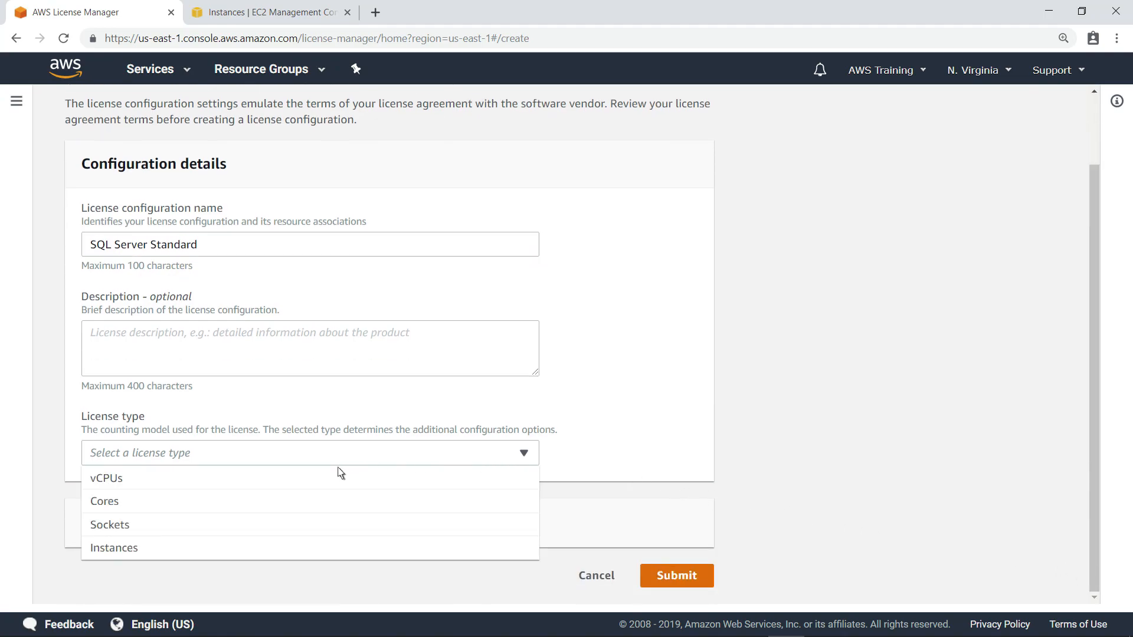
left_click(107, 477)
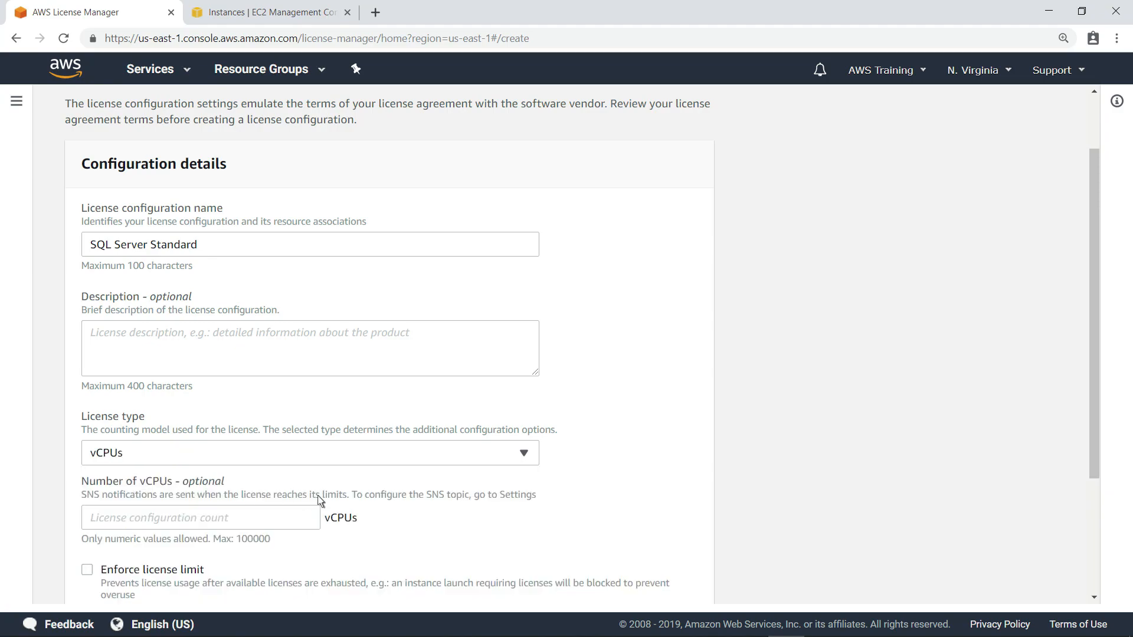
scroll("down", 3)
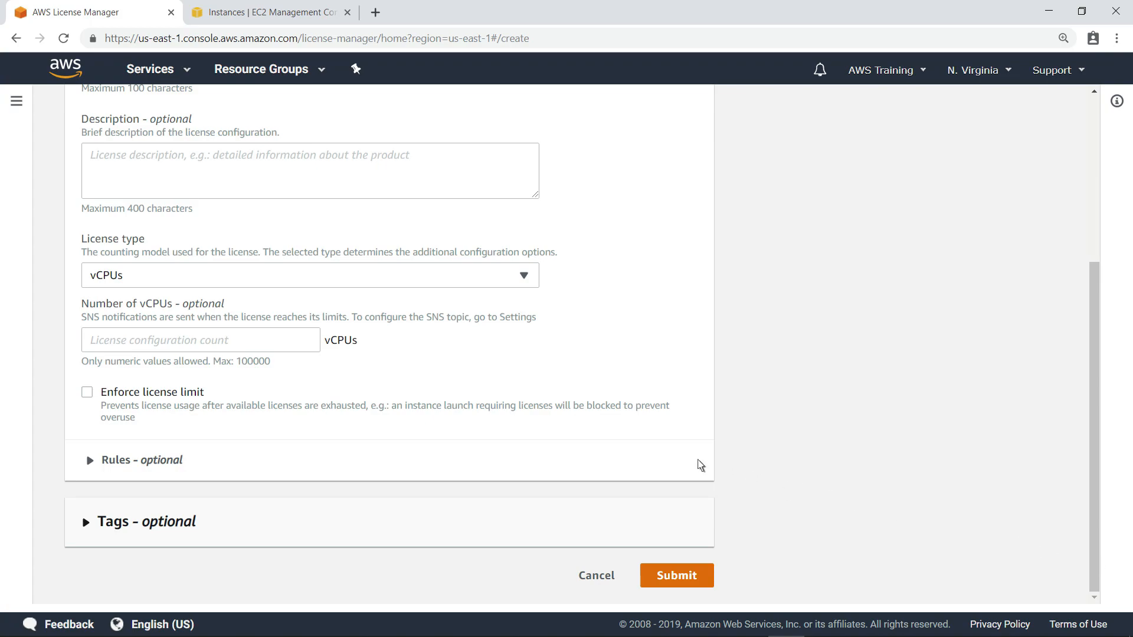
type("10")
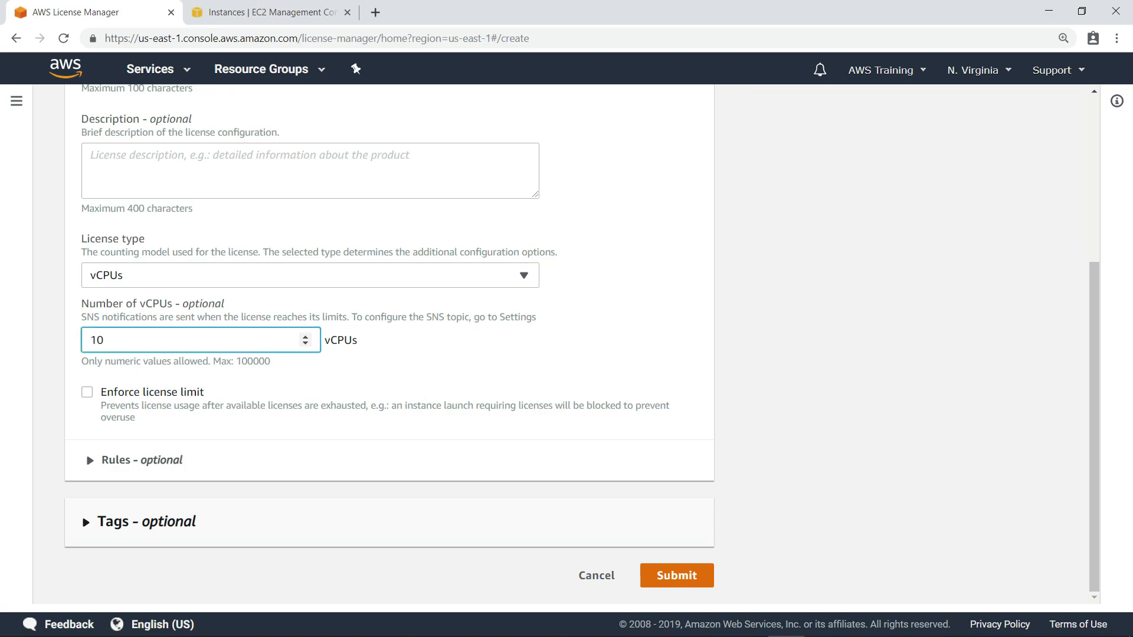
mouse_move(232, 347)
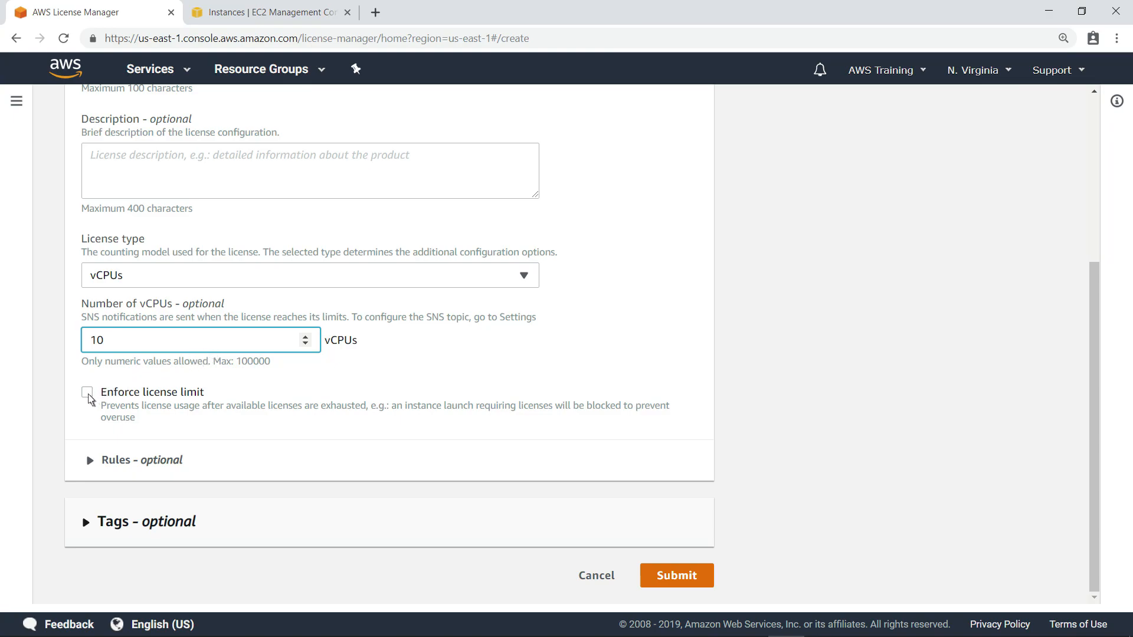
Enforce the license limit, review the optional rules, and submit the configuration.
left_click(87, 393)
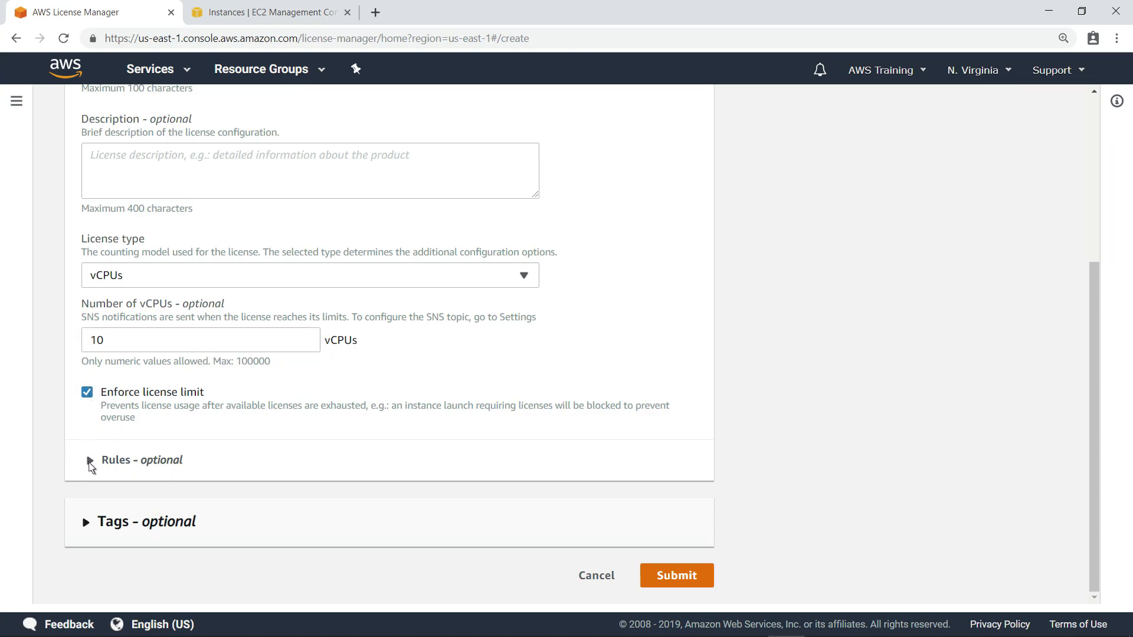
left_click(87, 460)
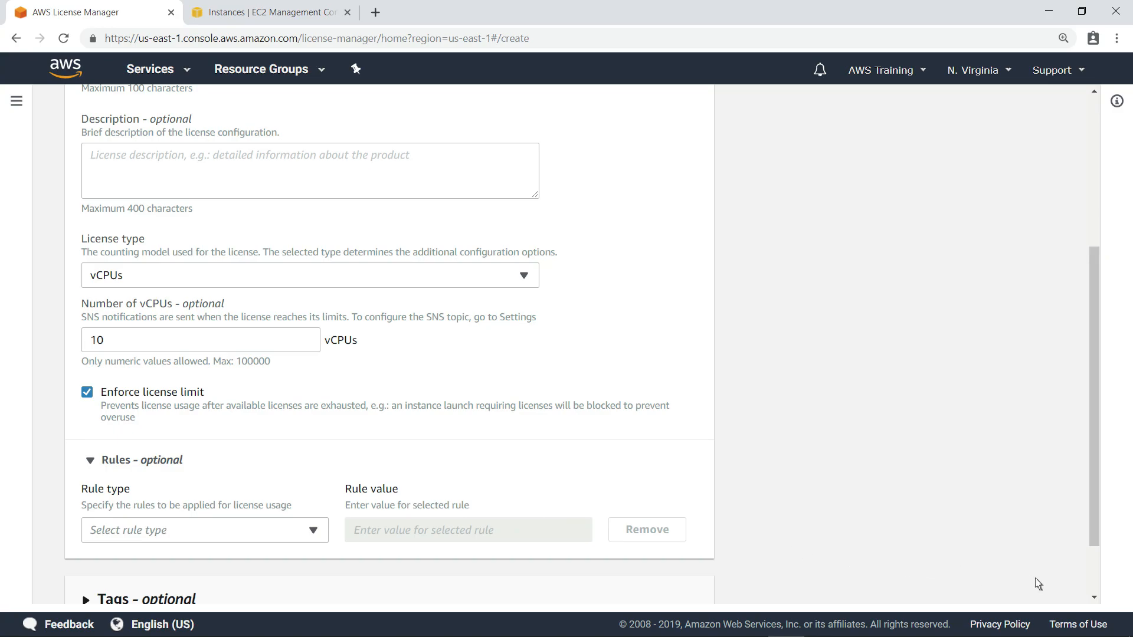
scroll("down", 3)
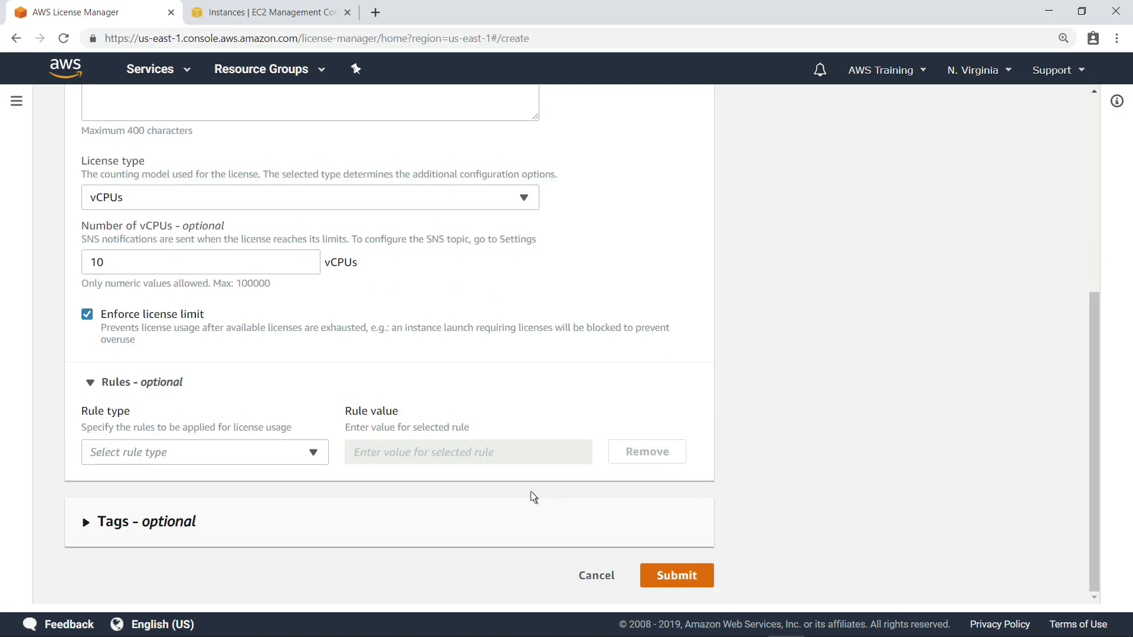
left_click(205, 452)
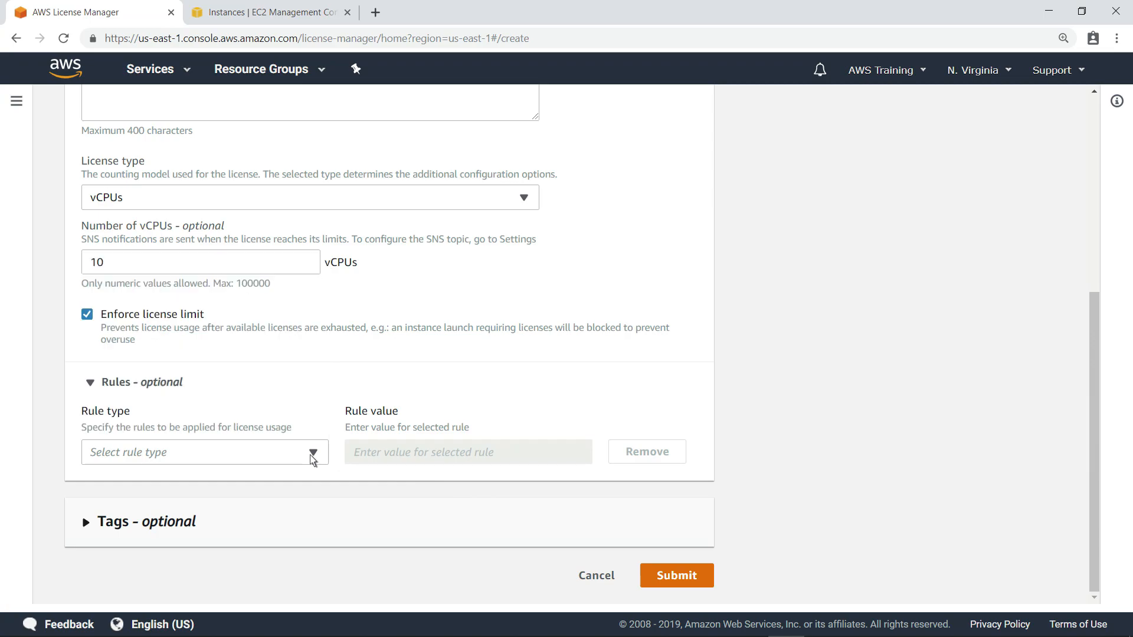
mouse_move(515, 524)
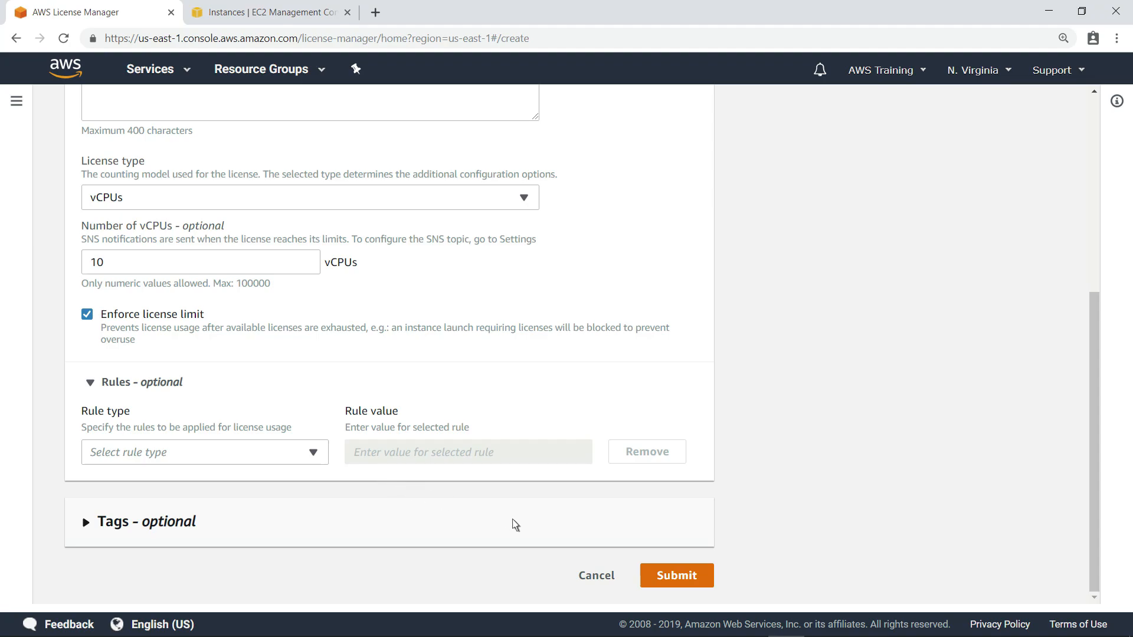
left_click(677, 575)
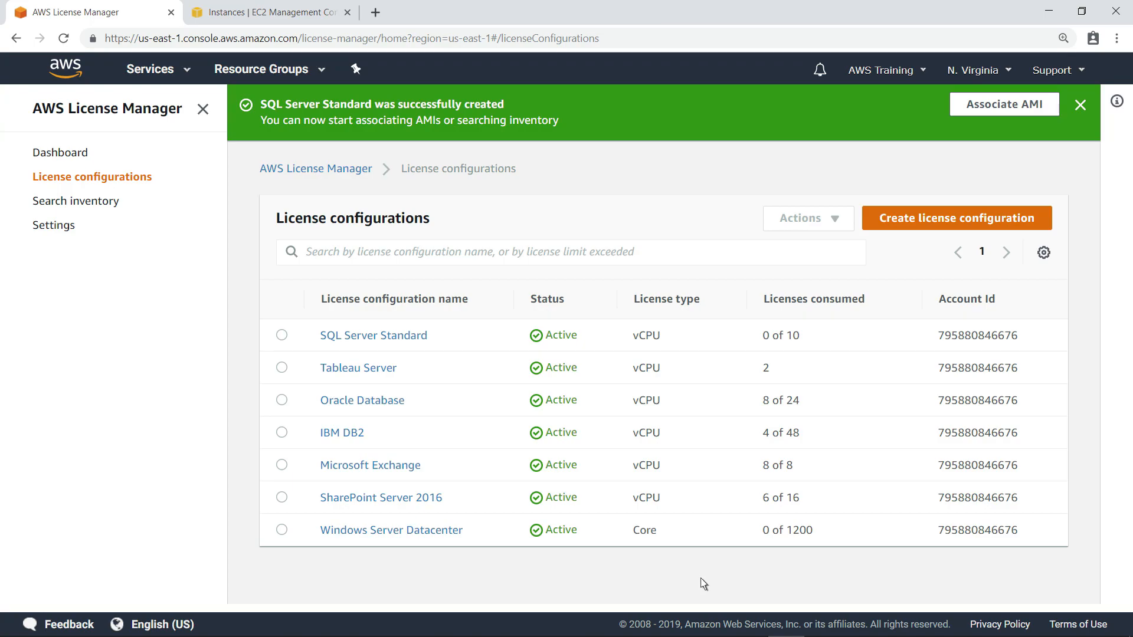
mouse_move(1042, 121)
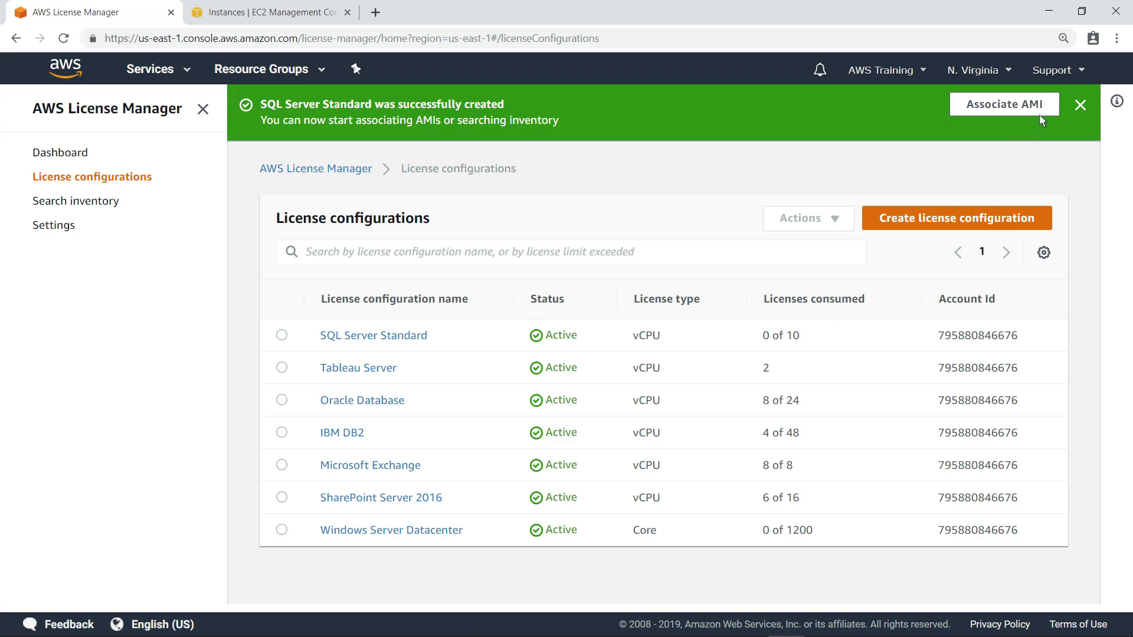
Associate the SQL Server 2017 Standard AMI with the new configuration.
left_click(1003, 104)
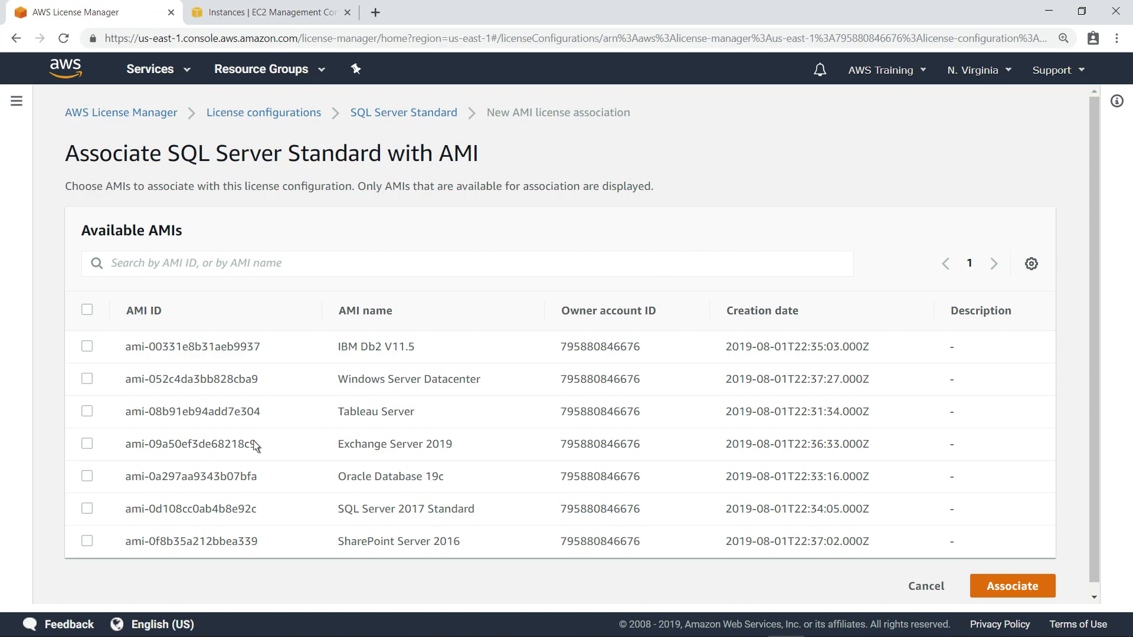
left_click(86, 509)
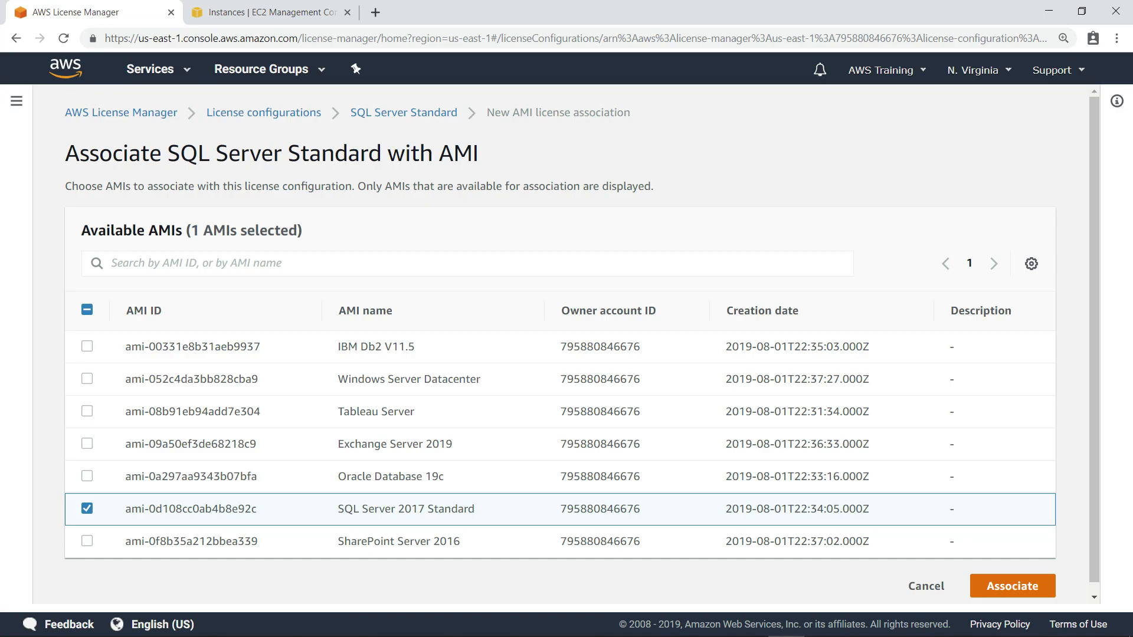
mouse_move(257, 531)
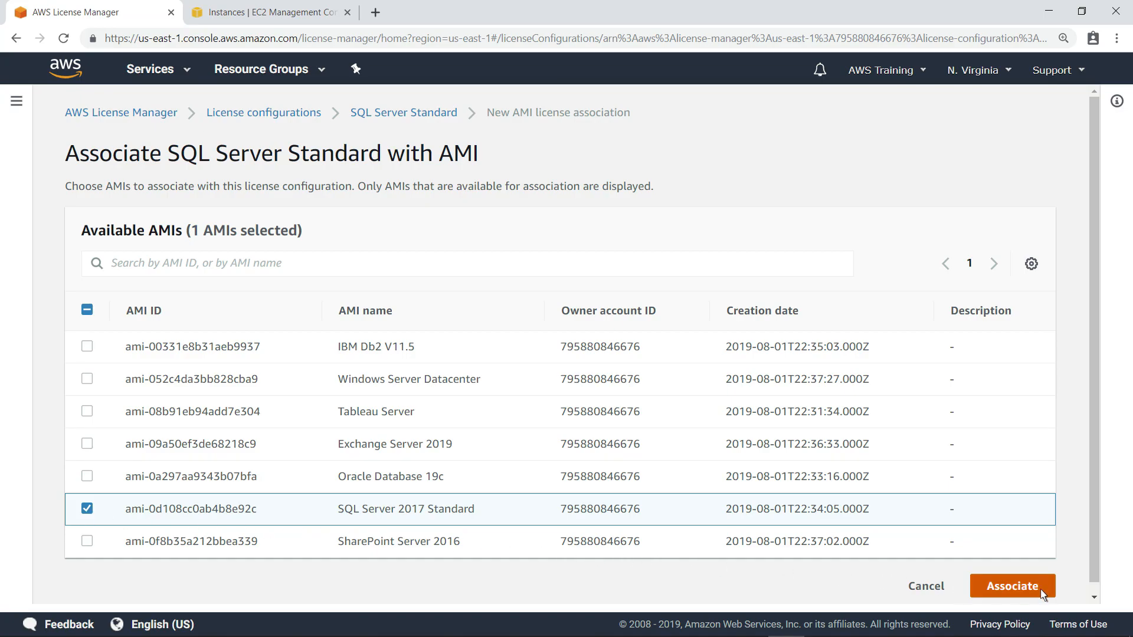
left_click(1011, 586)
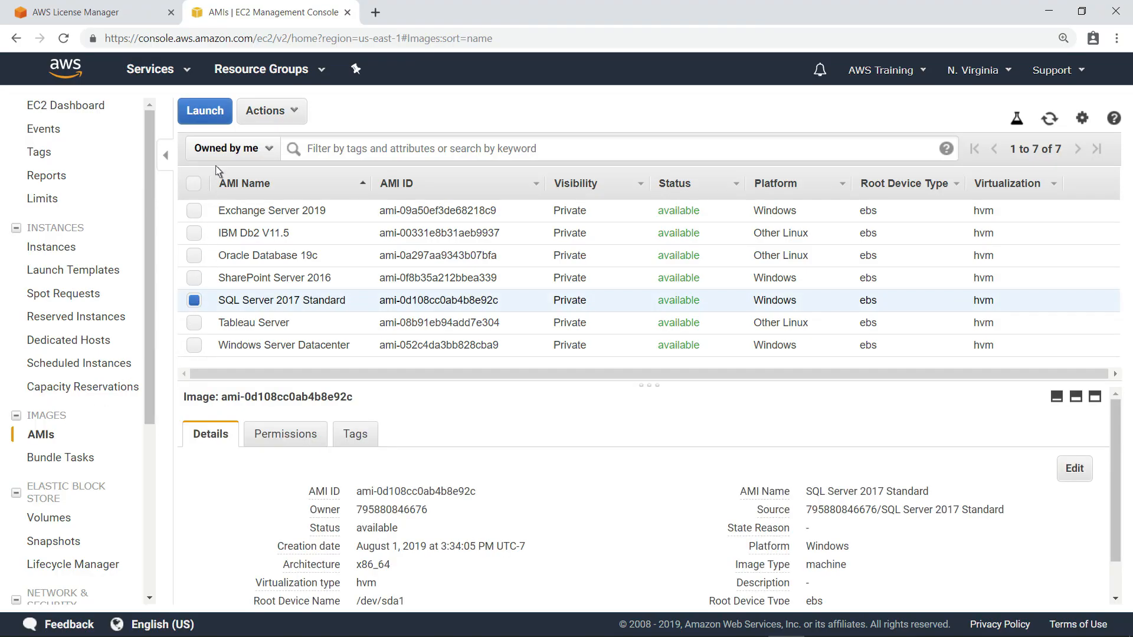
Launch a t2.2xlarge (8 vCPU) instance from the SQL Server image with SampleKeyPair.
left_click(205, 111)
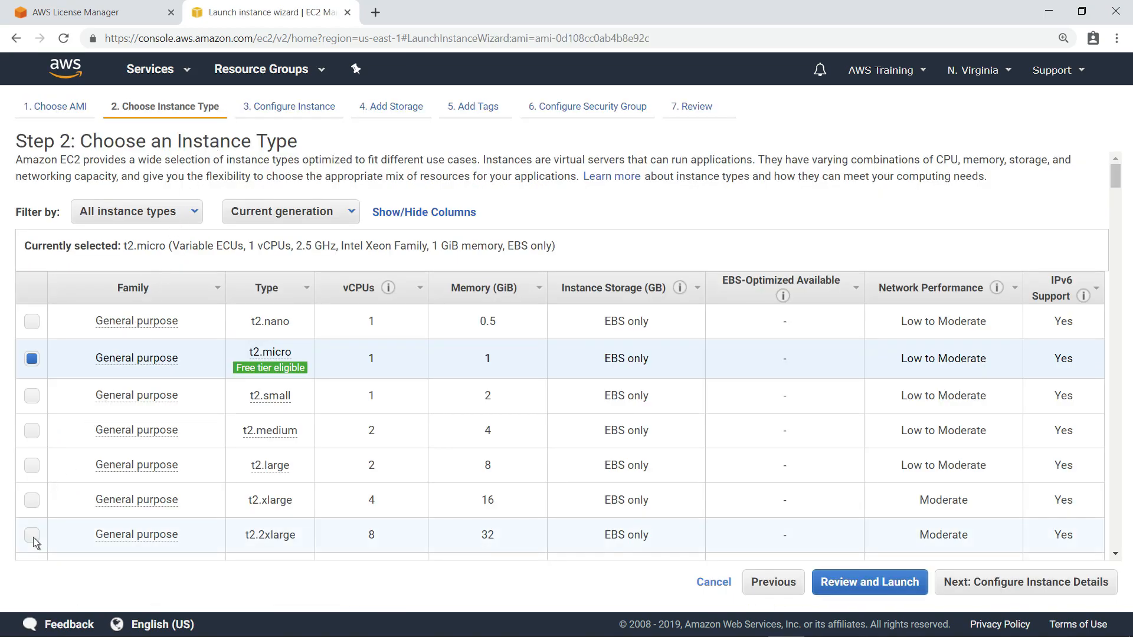
left_click(31, 534)
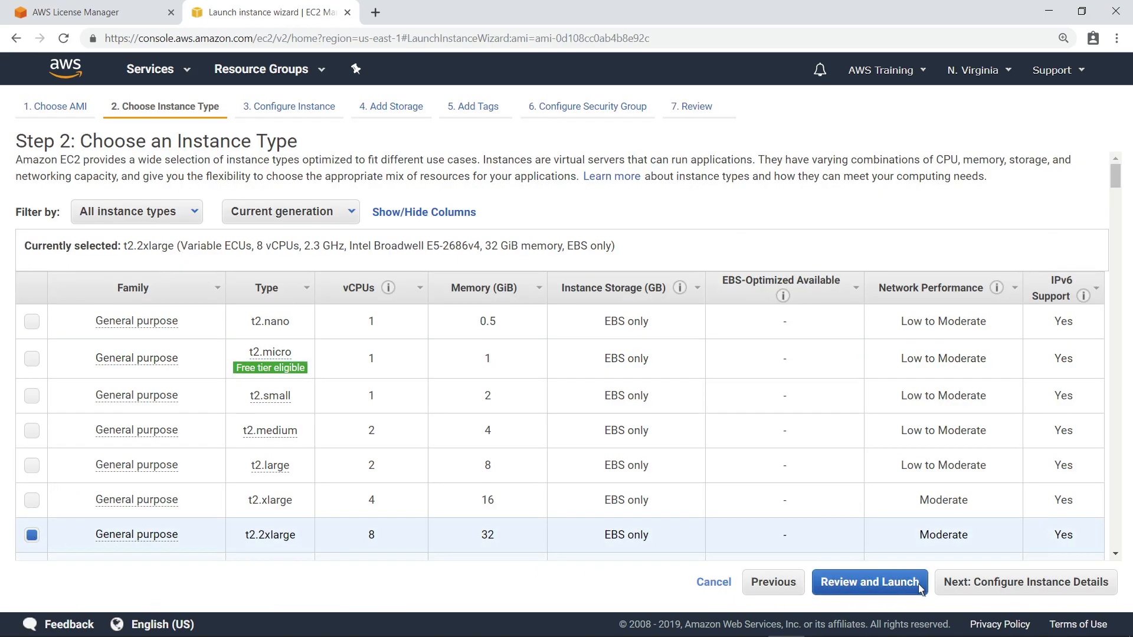
left_click(869, 581)
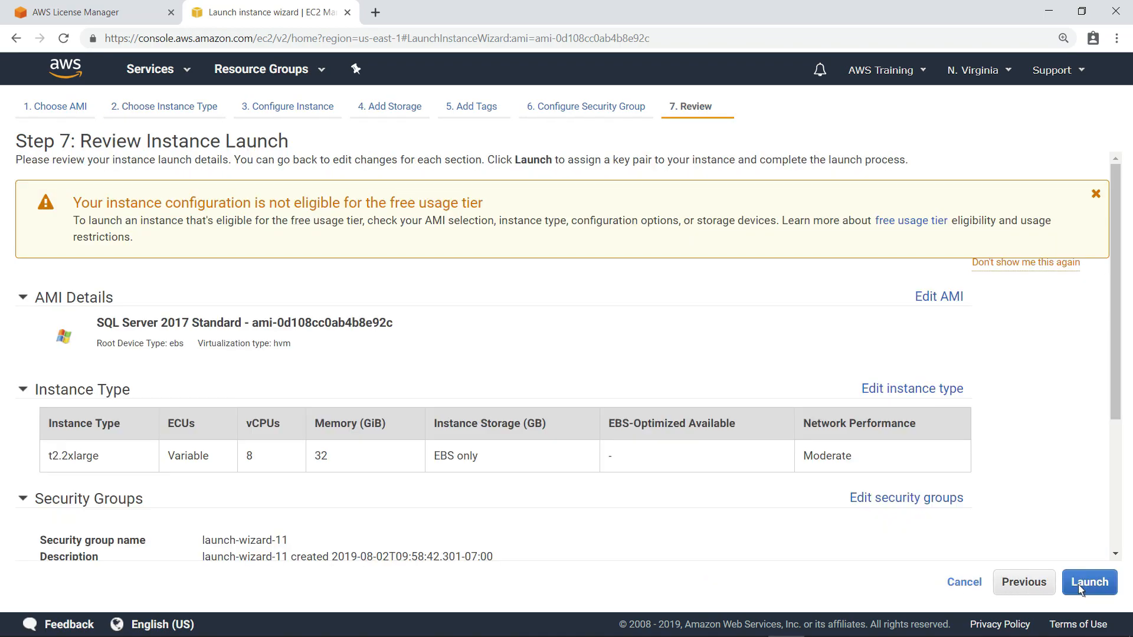
left_click(1089, 582)
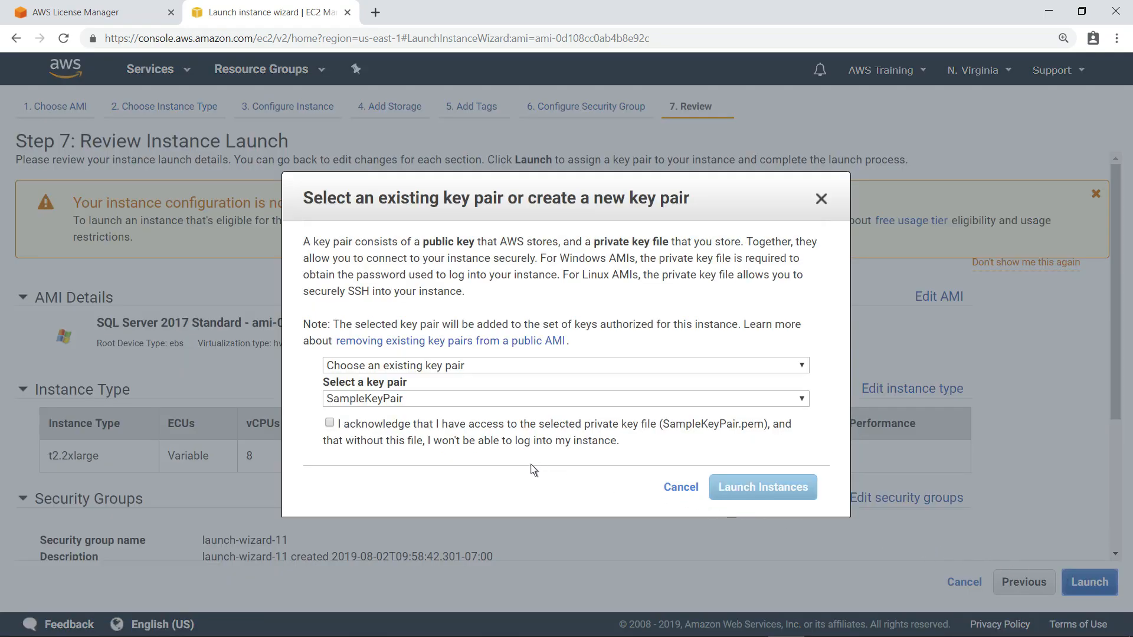
left_click(329, 423)
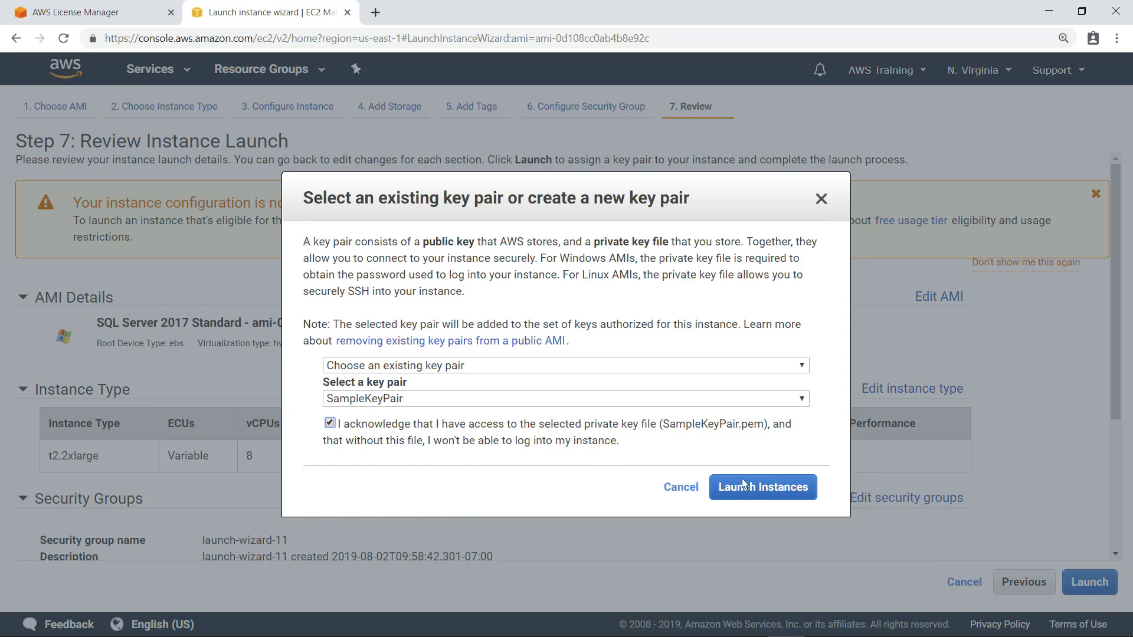
left_click(763, 486)
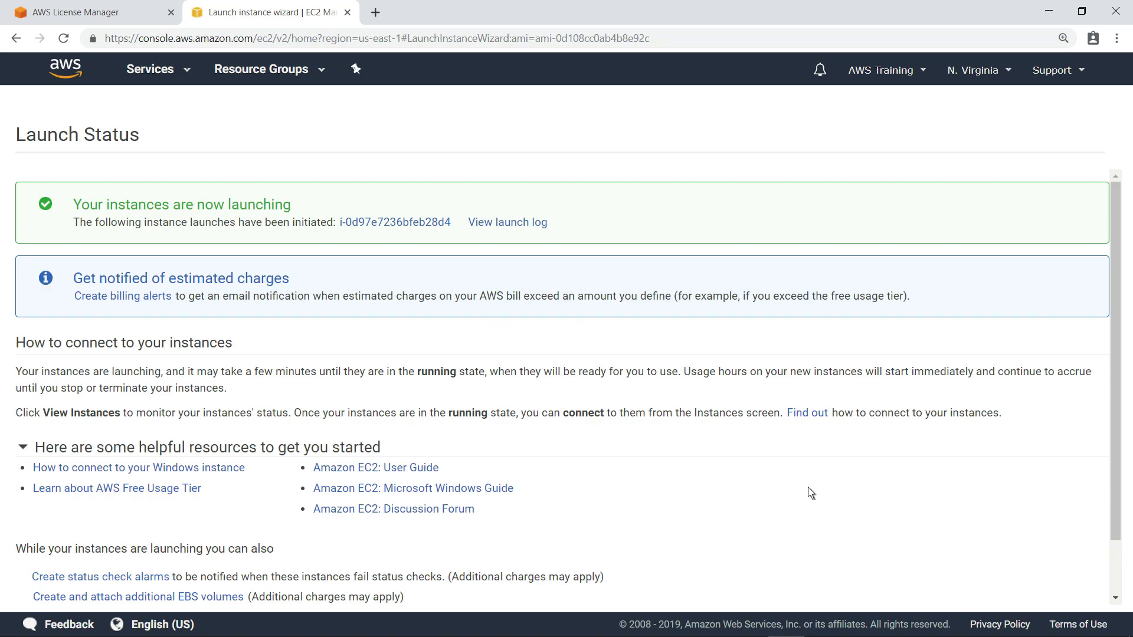
mouse_move(475, 249)
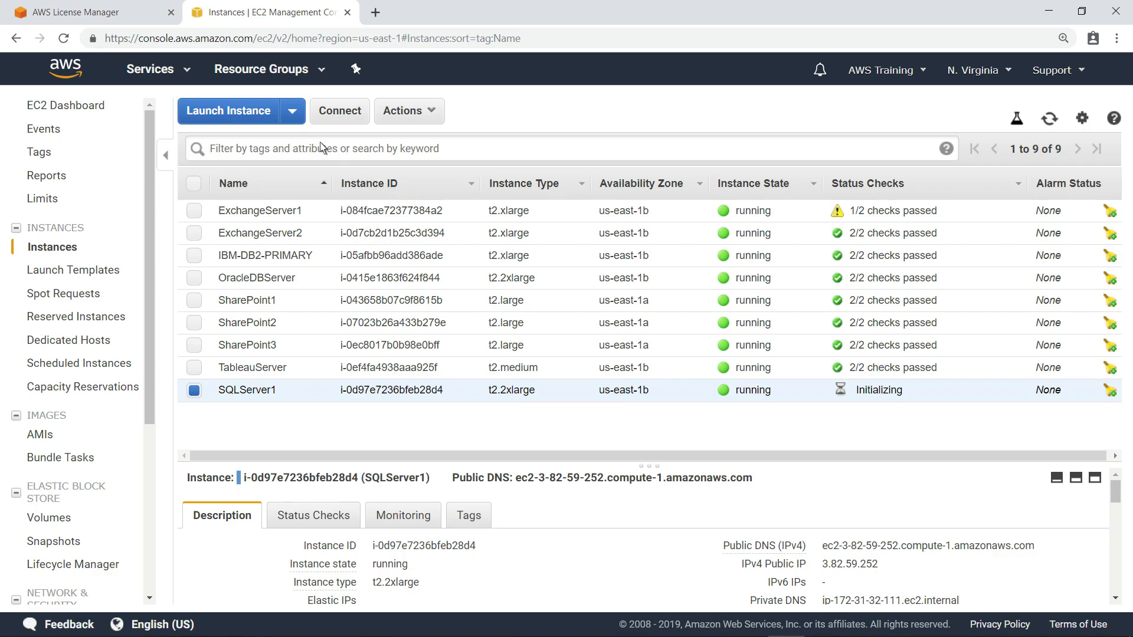
Check that SQL Server Standard now shows 8 of 10 vCPU licenses consumed.
left_click(79, 12)
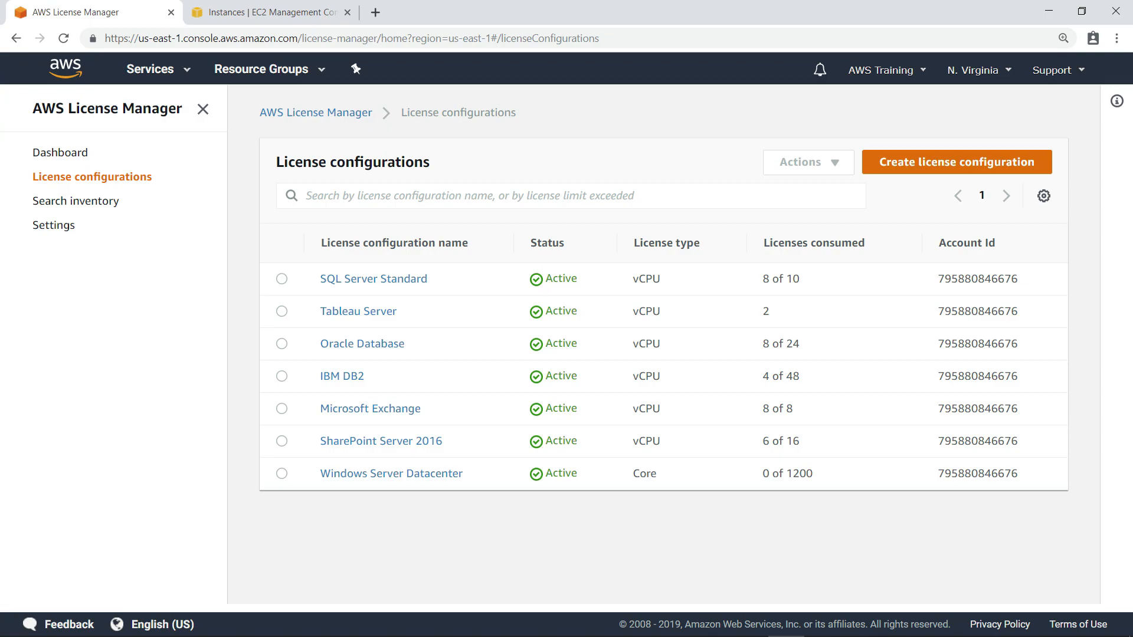
mouse_move(325, 23)
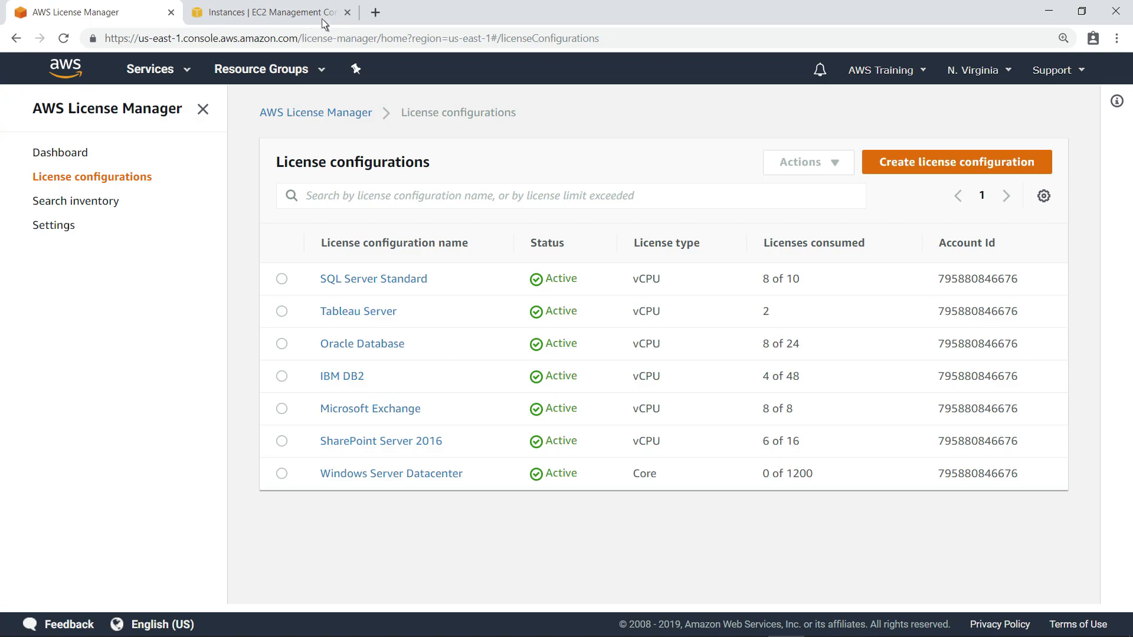
From the EC2 AMIs list, start another launch from the SQL Server 2017 Standard image.
left_click(267, 12)
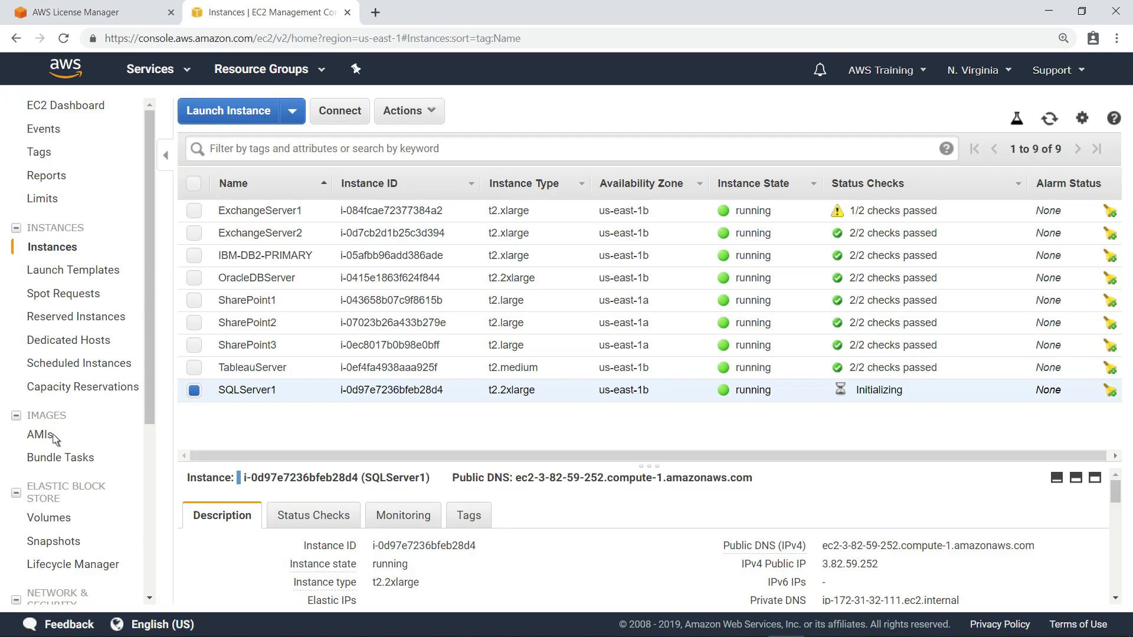
left_click(41, 435)
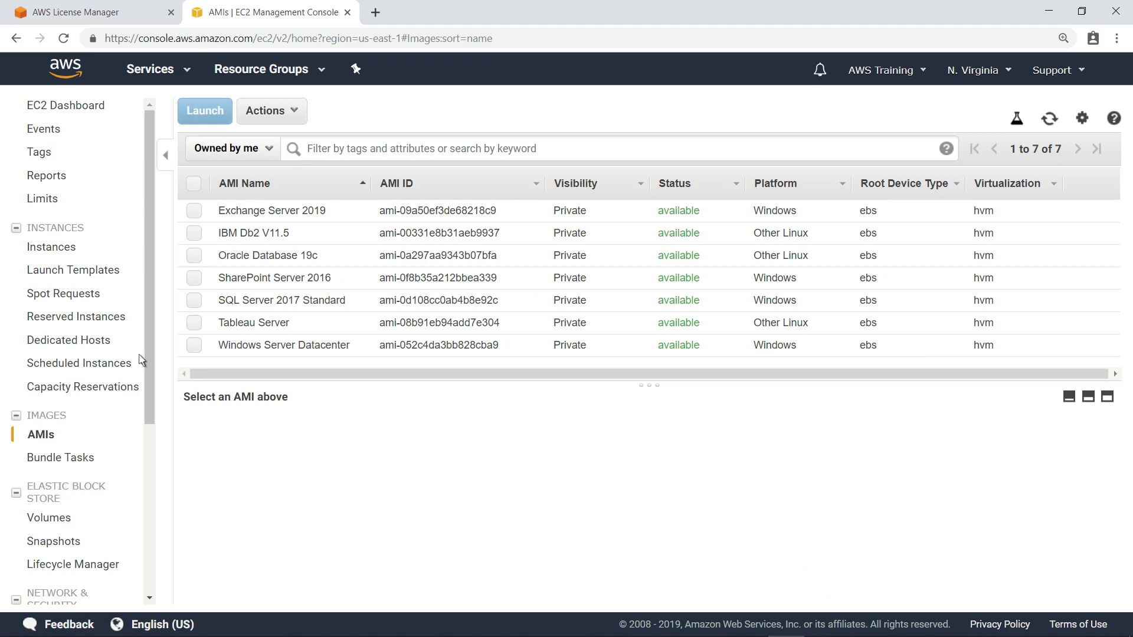
left_click(282, 300)
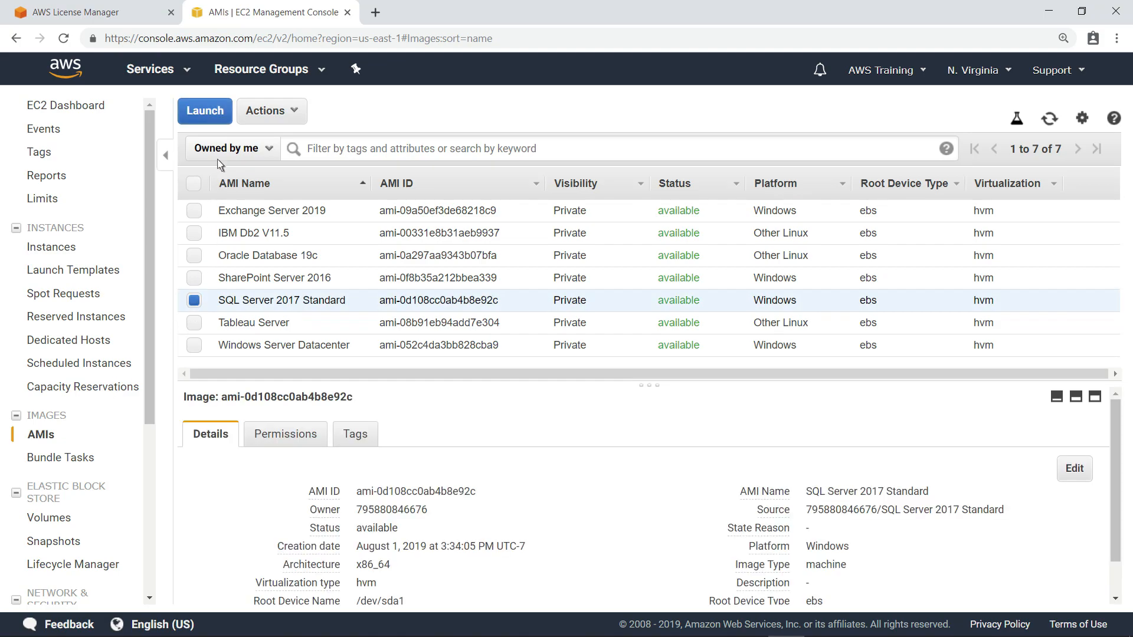
left_click(204, 110)
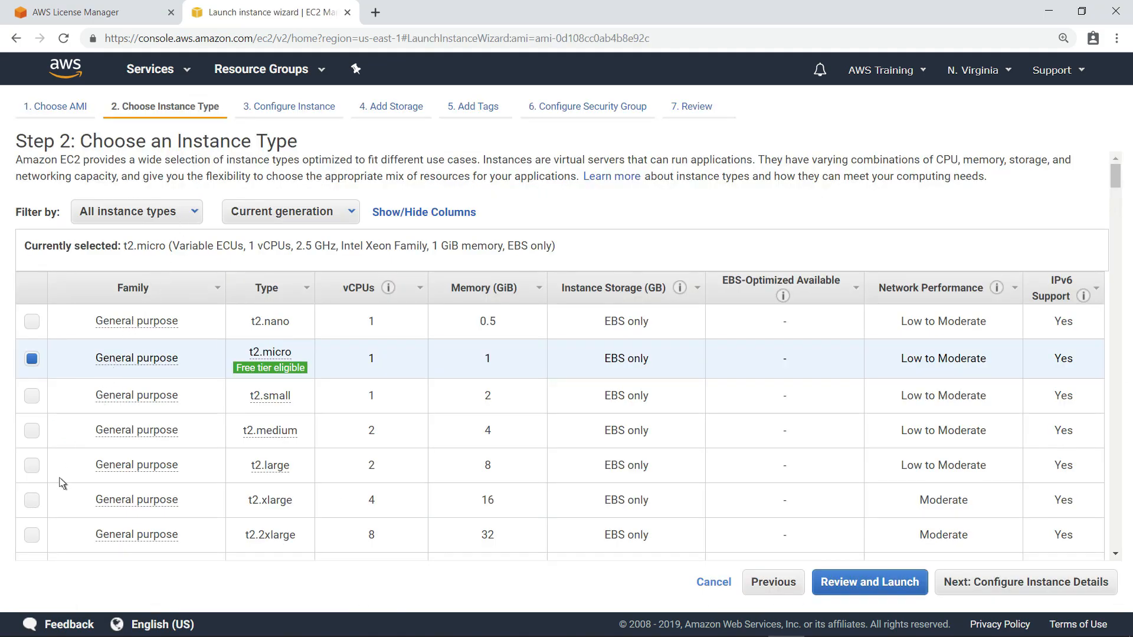
Attempt a second t2.2xlarge launch, which fails: license count limit exceeded.
left_click(31, 535)
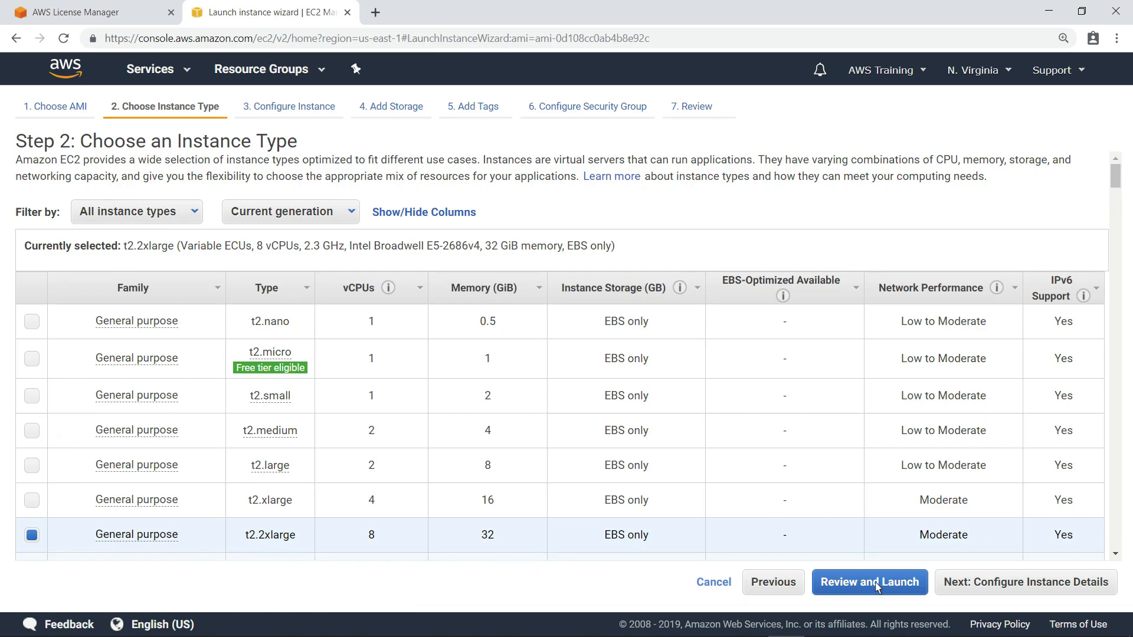
left_click(869, 582)
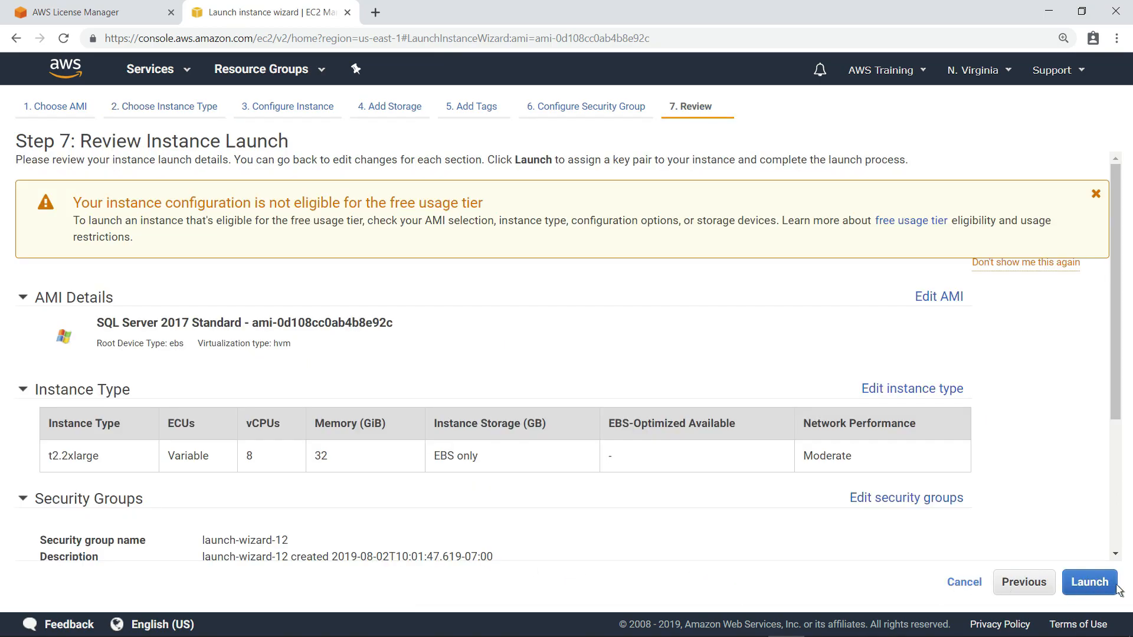
left_click(1089, 582)
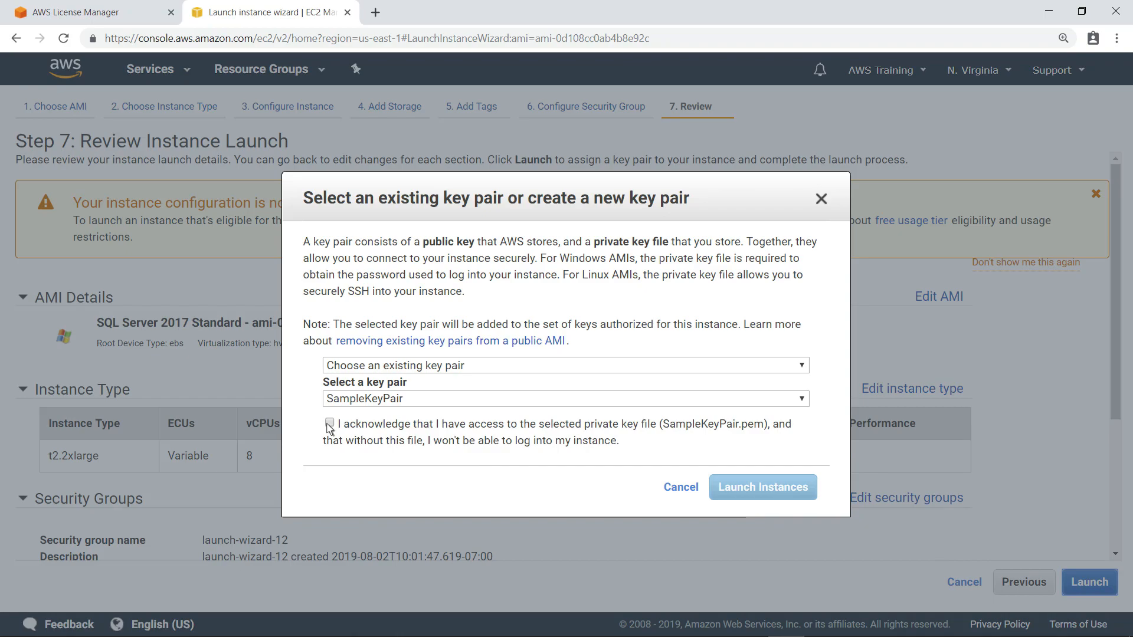
left_click(761, 487)
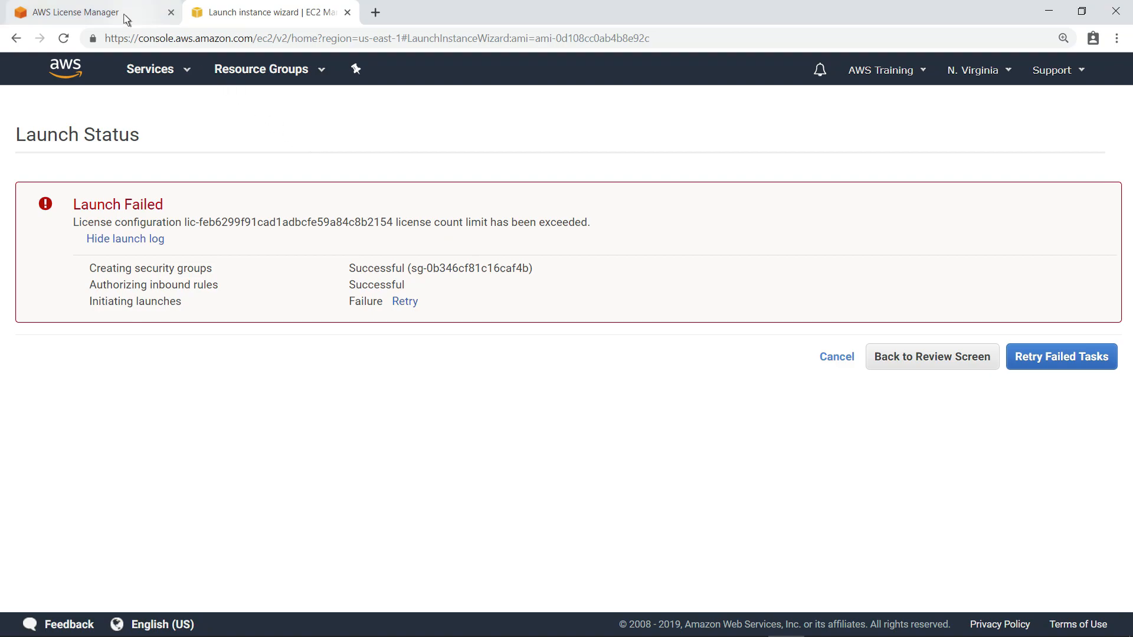
View SQL Server Standard details (8 of 10 consumed, one EC2 resource) and its Actions menu.
left_click(79, 13)
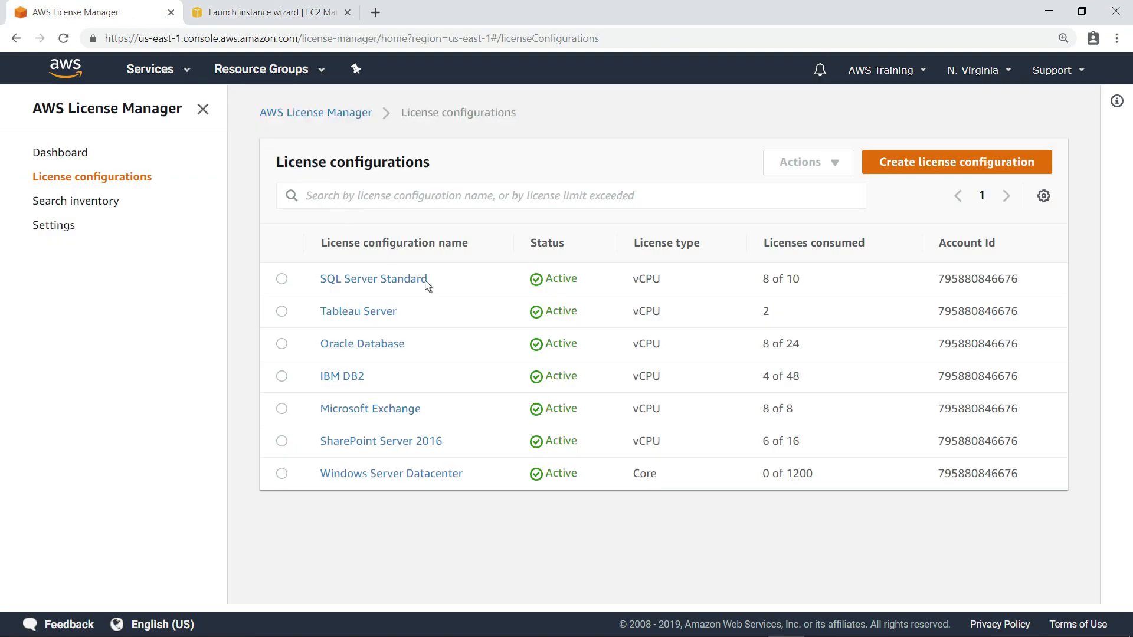
mouse_move(373, 279)
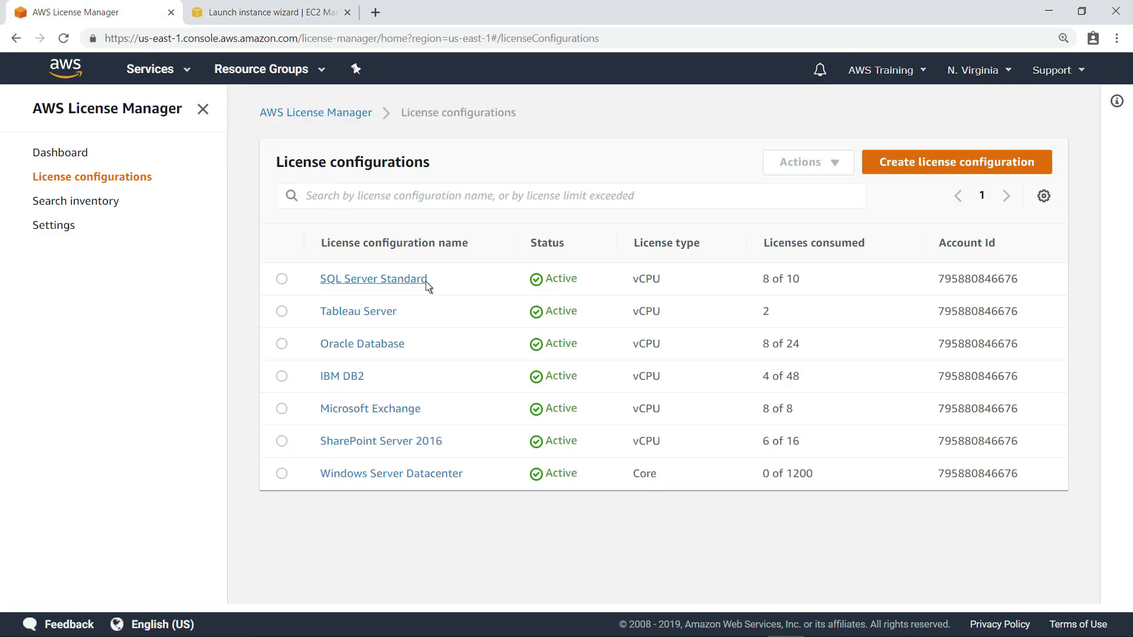
left_click(373, 279)
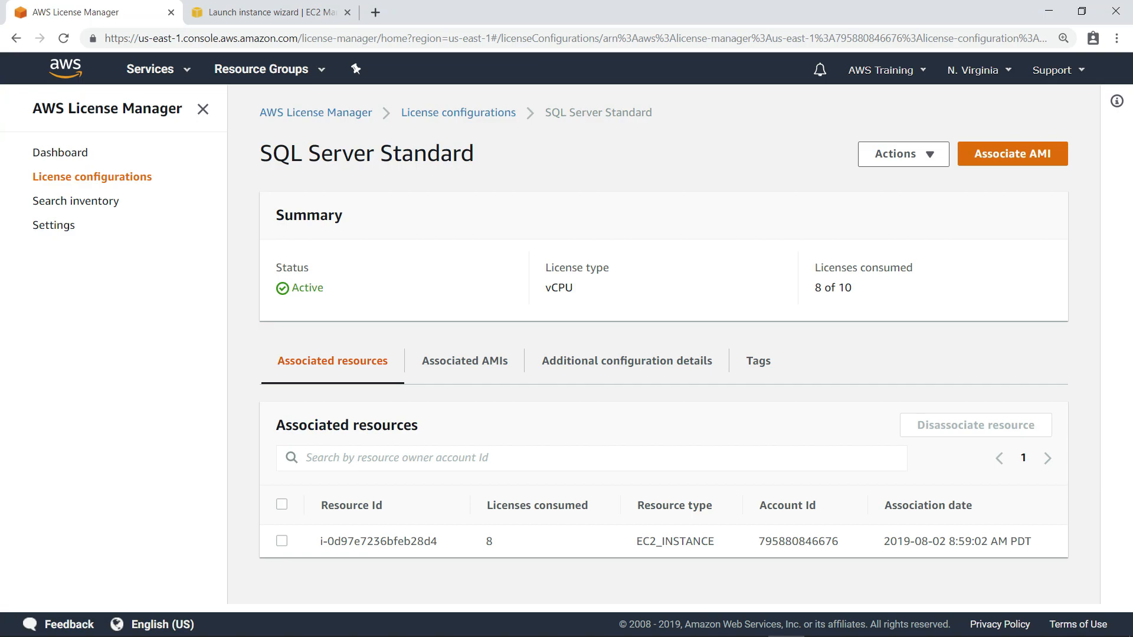
mouse_move(468, 277)
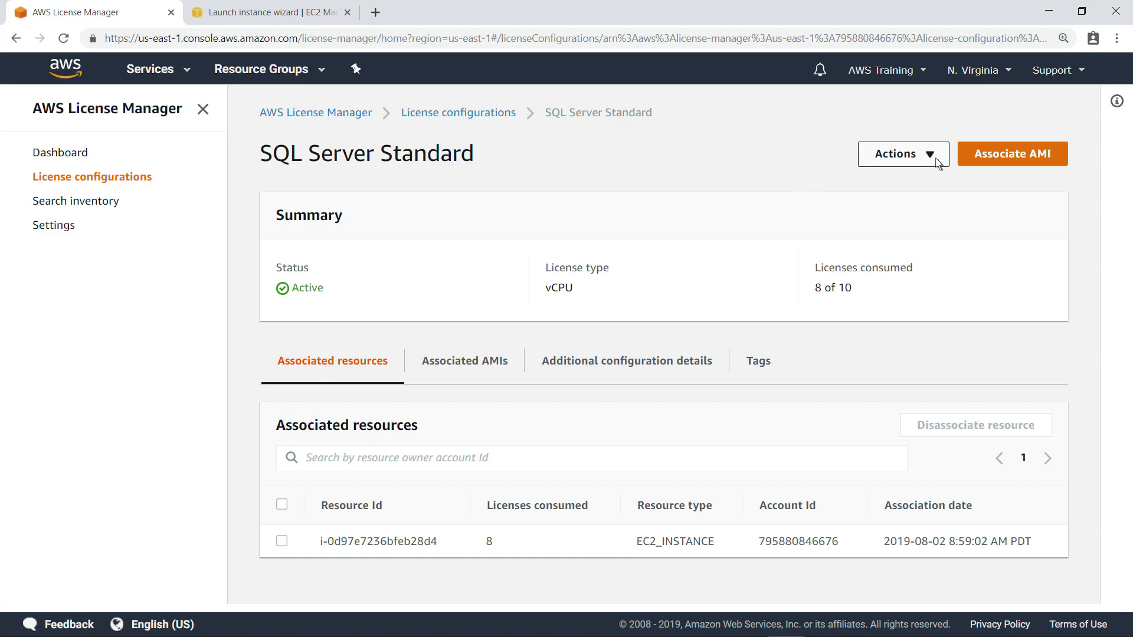
left_click(902, 154)
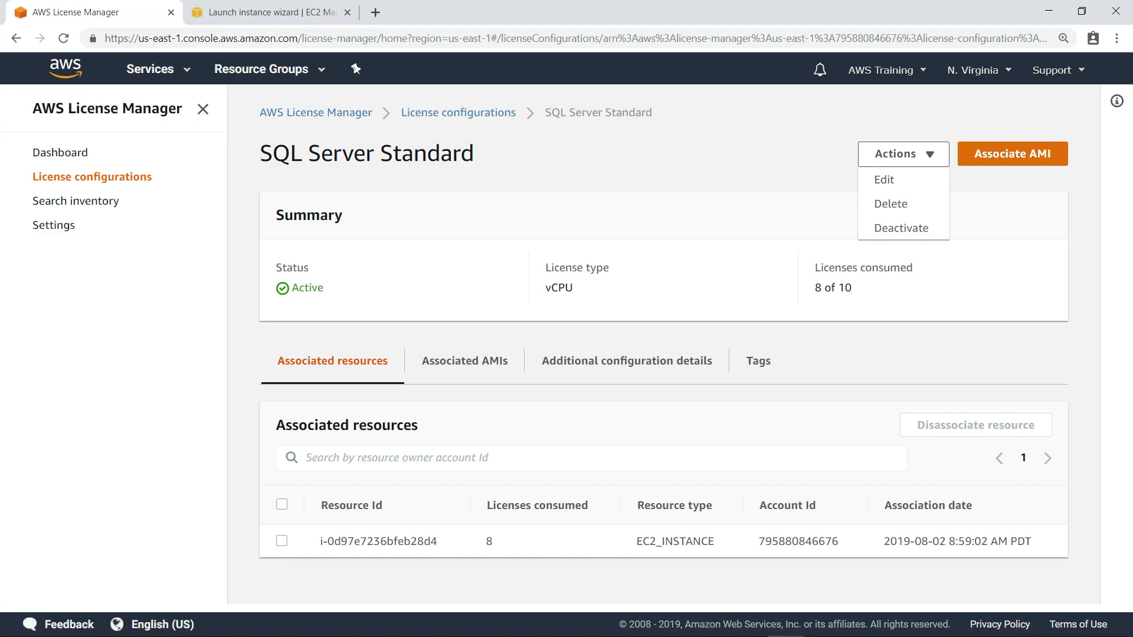
left_click(902, 154)
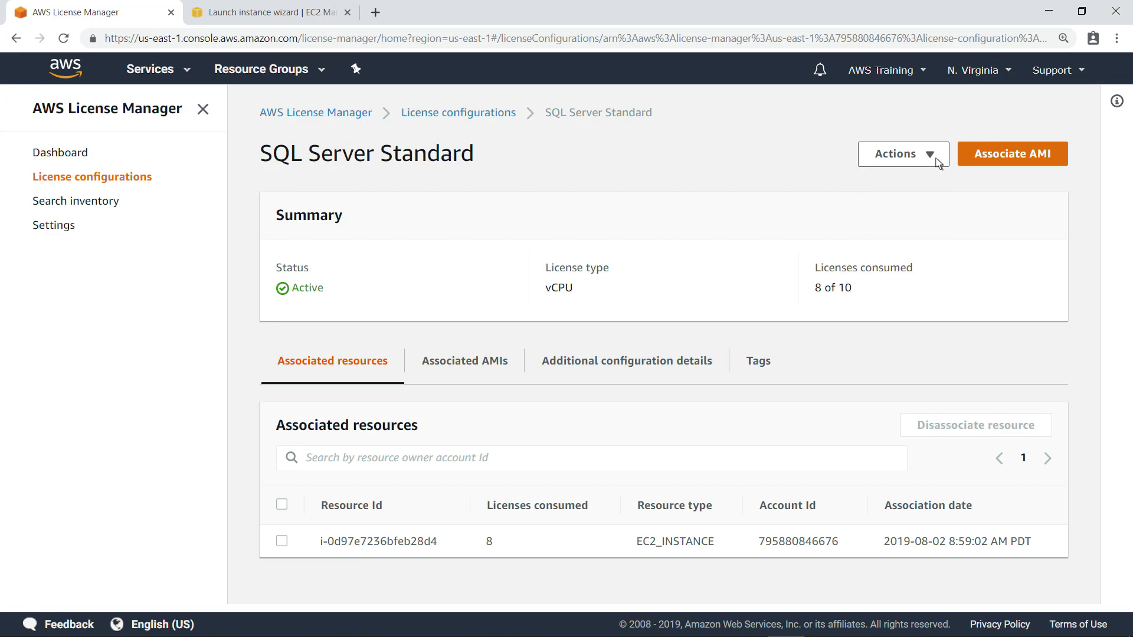
mouse_move(162, 206)
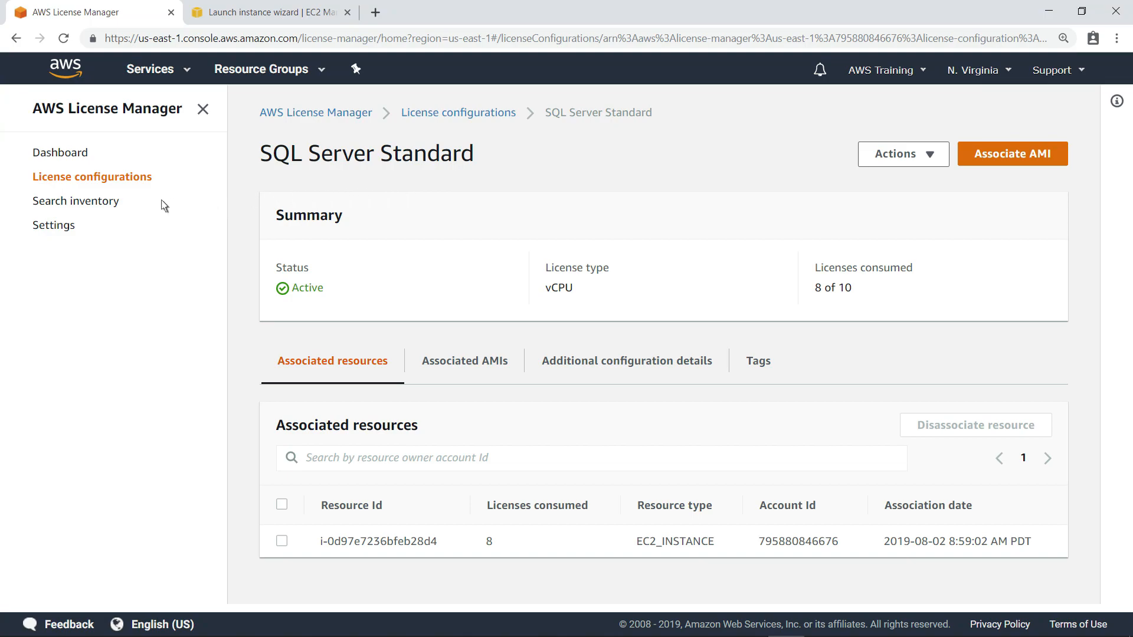
Filter the inventory search to application names beginning with Microsoft SQL Server.
left_click(76, 200)
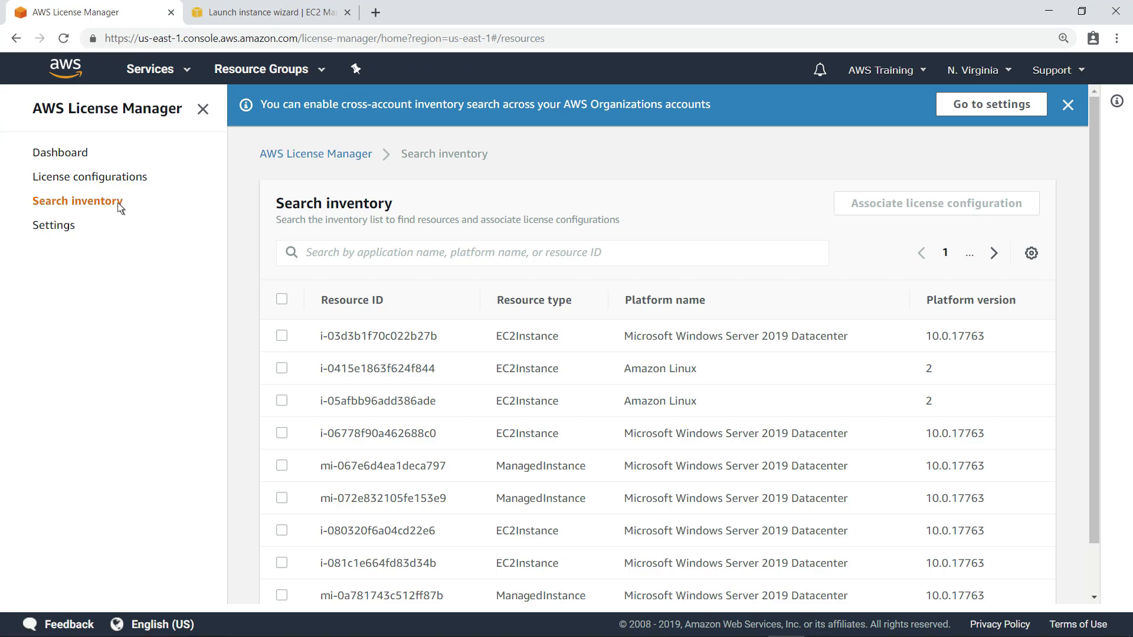
mouse_move(139, 213)
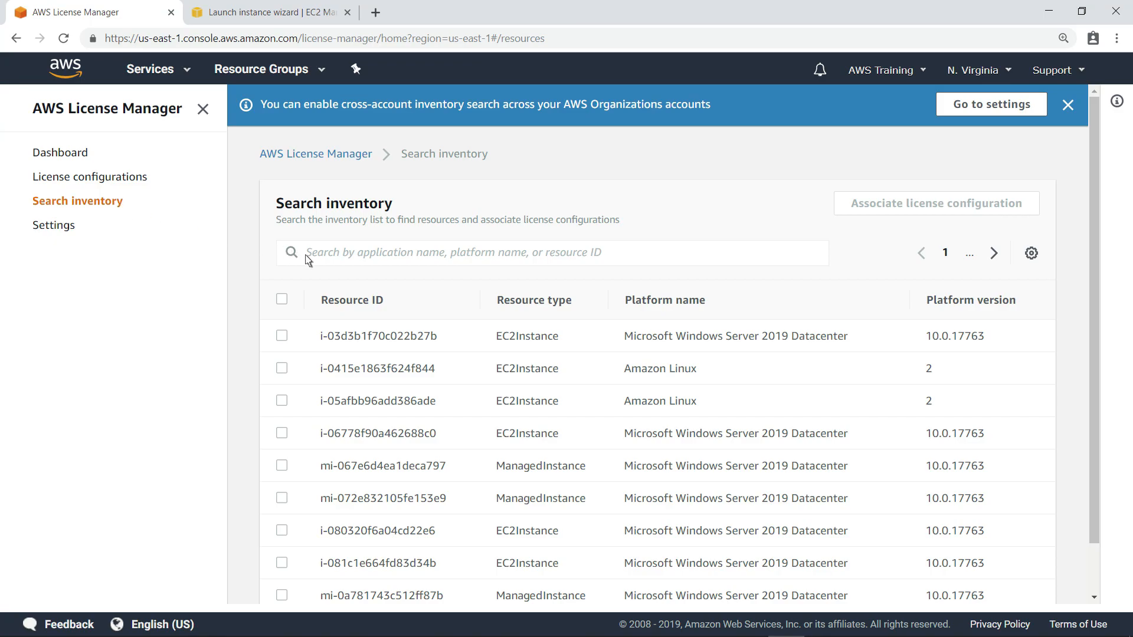
left_click(551, 252)
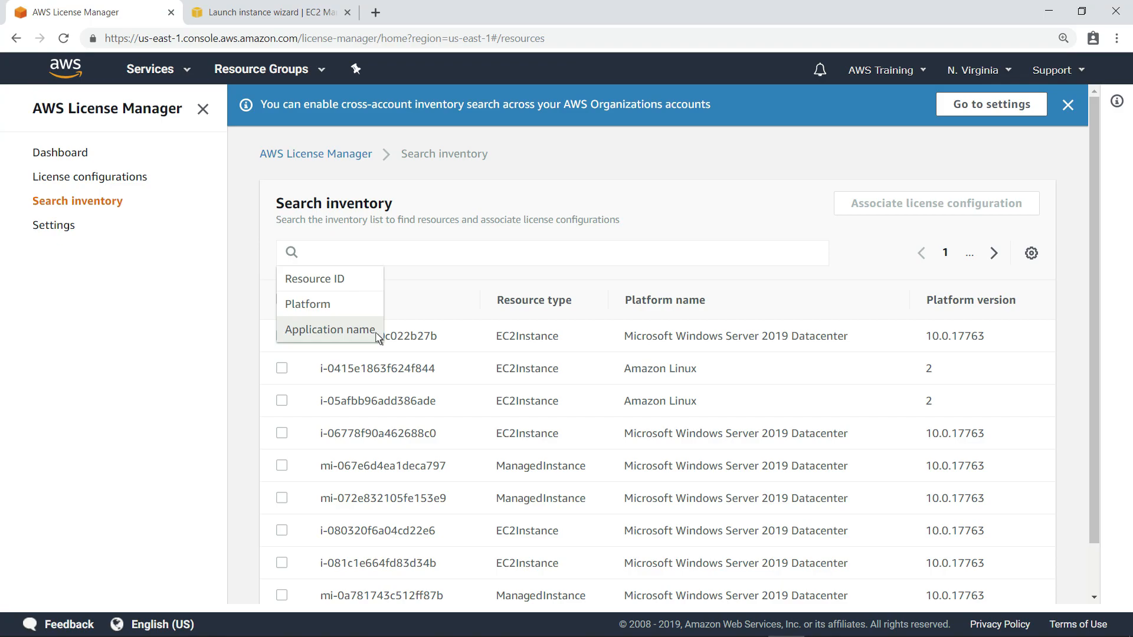
type("Mic")
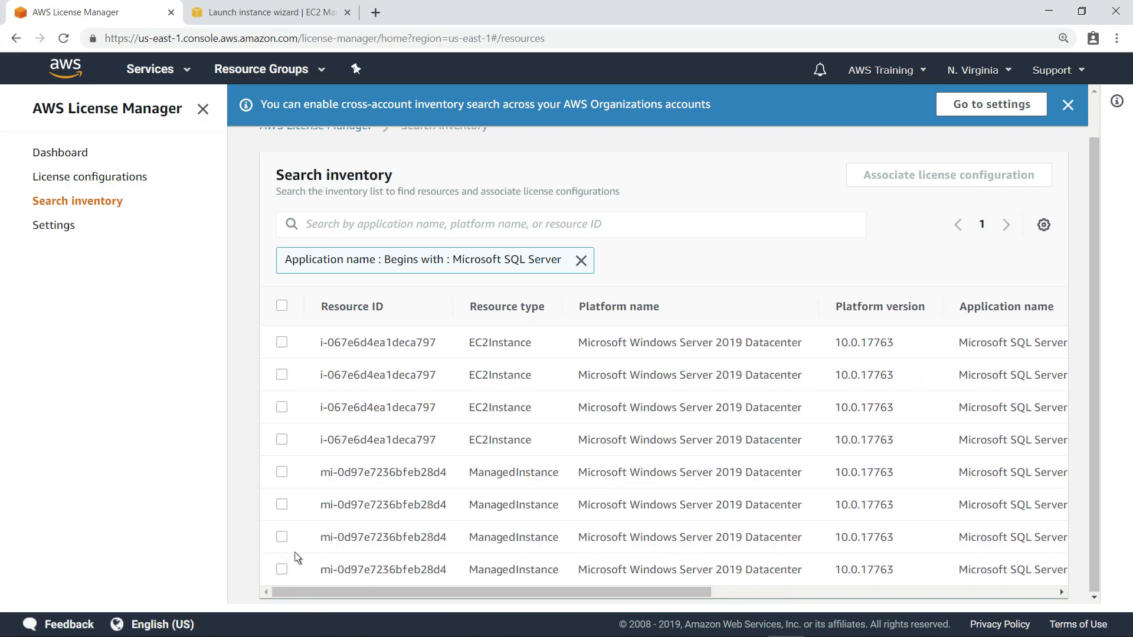
Associate the on-premises managed instance mi-0d97e7236bfeb28d4 with the SQL Server Standard license configuration.
left_click(280, 472)
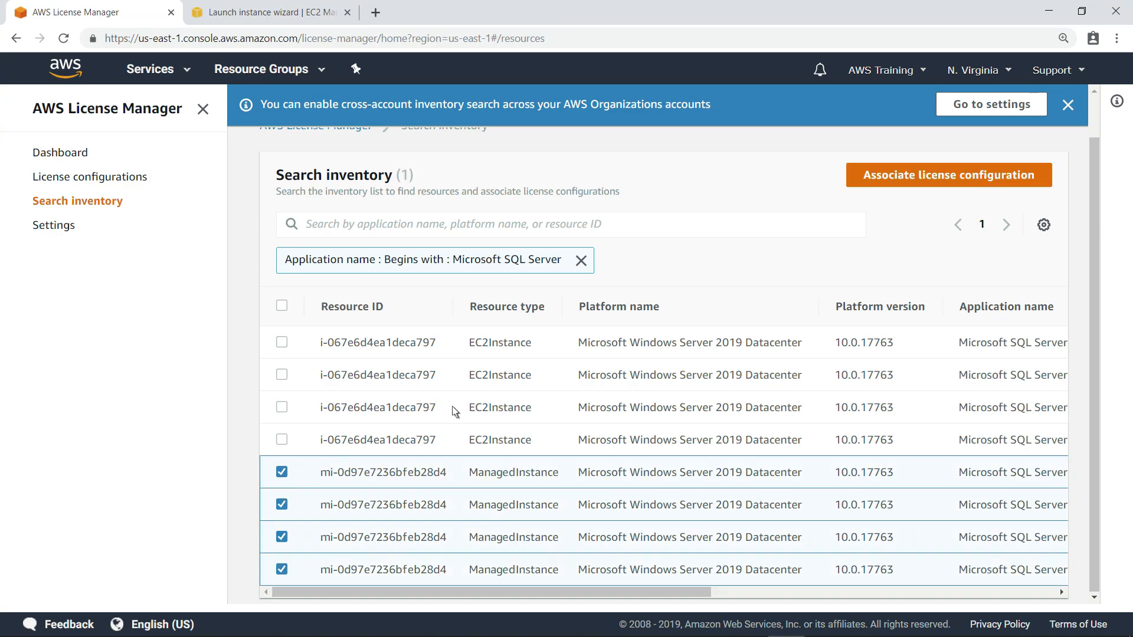
left_click(949, 174)
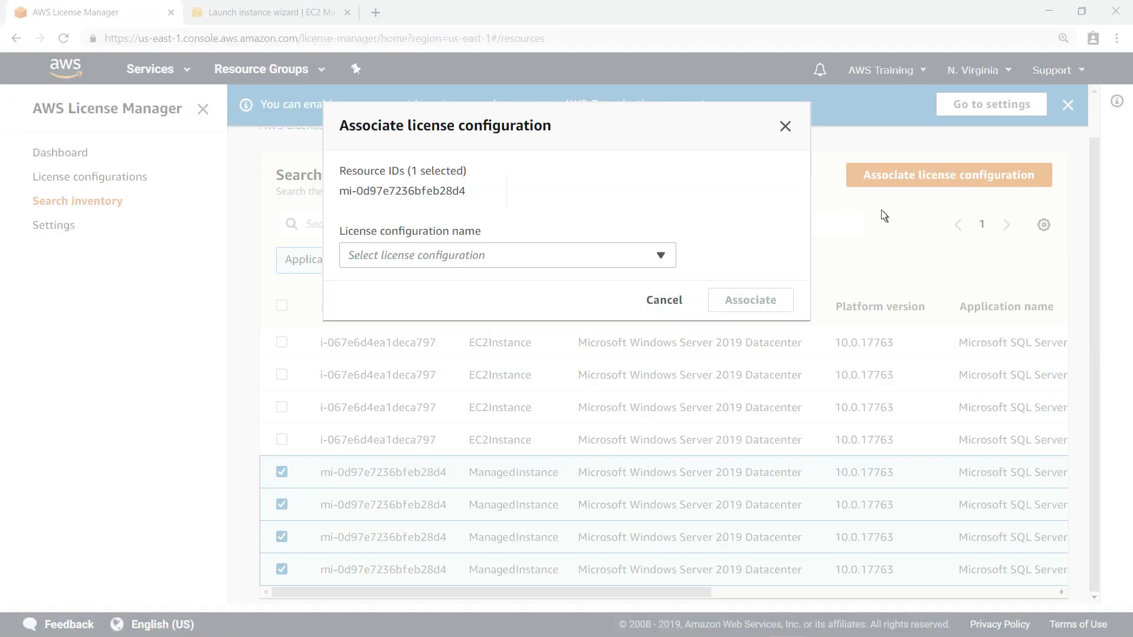
left_click(506, 255)
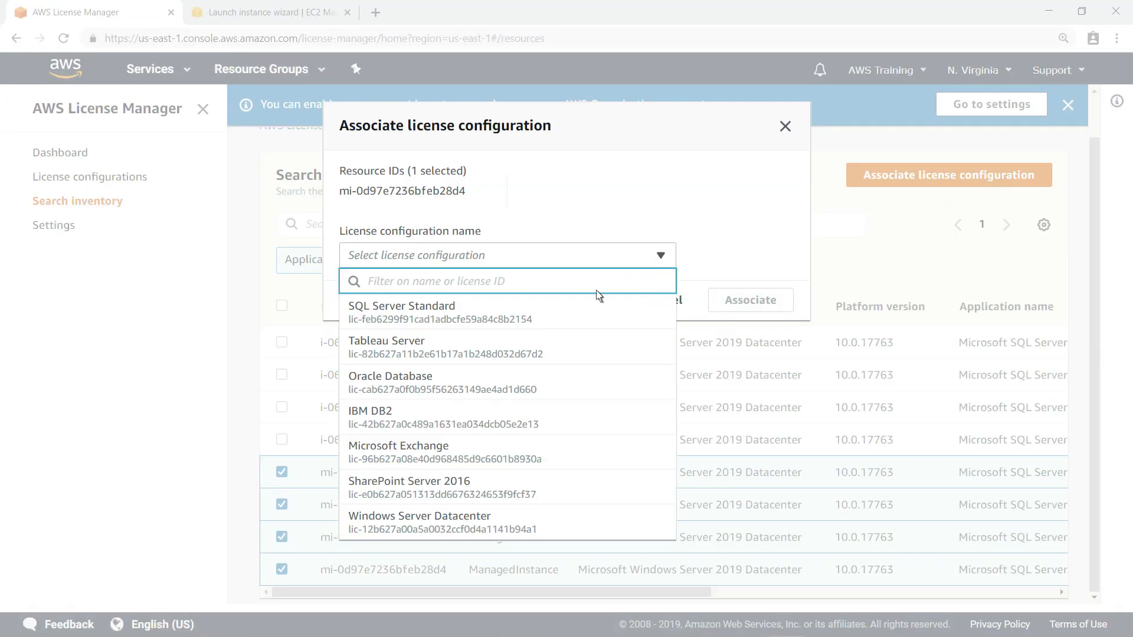
left_click(401, 306)
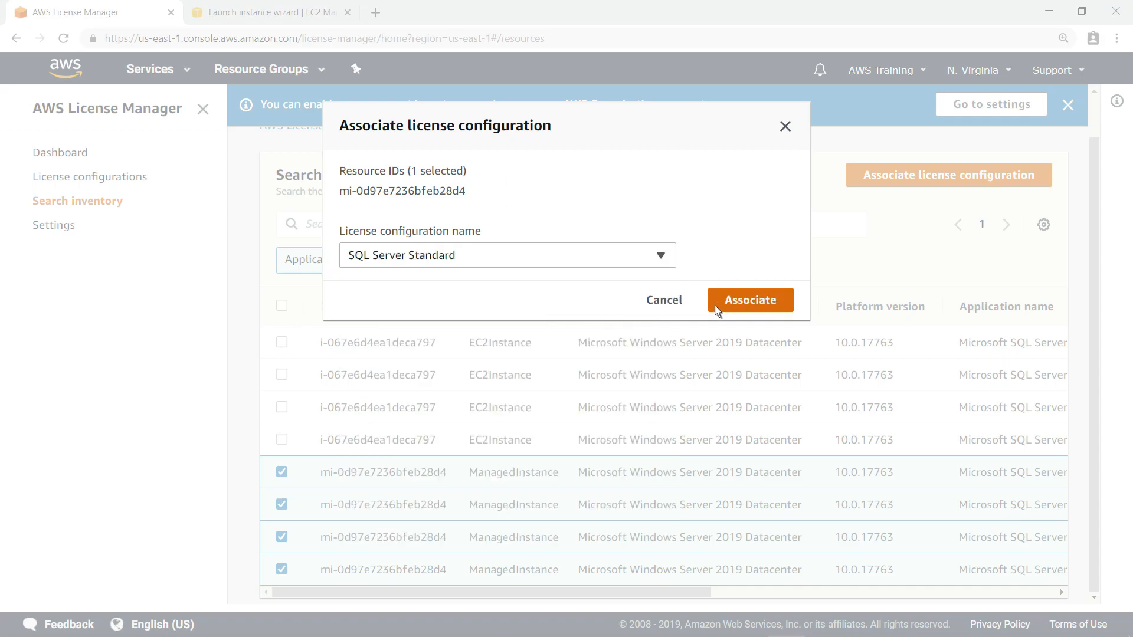
left_click(750, 300)
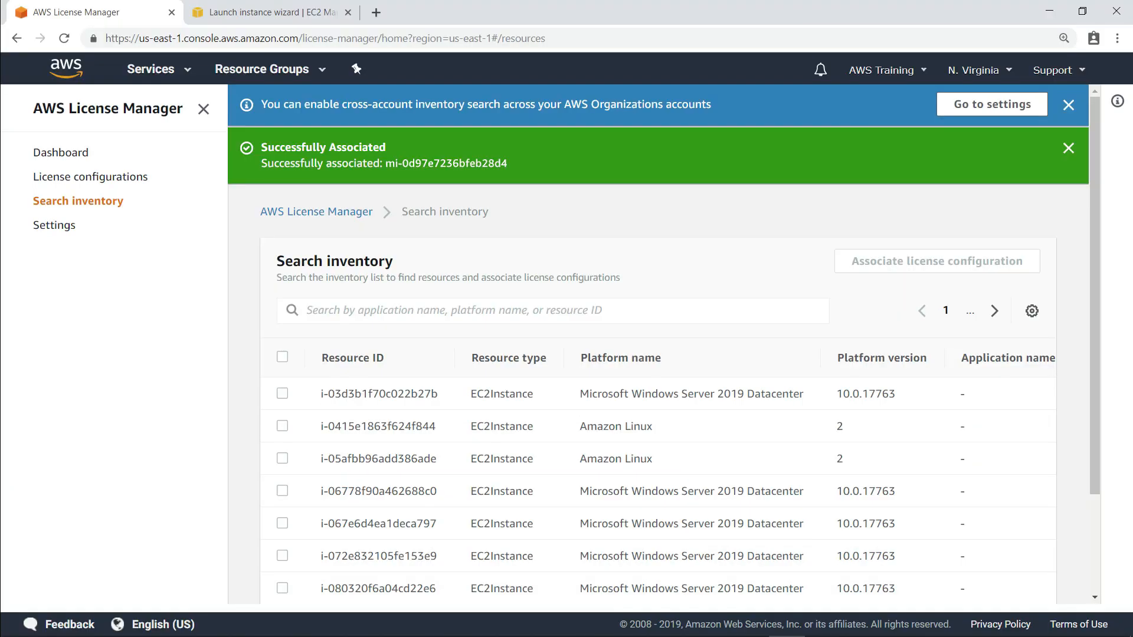